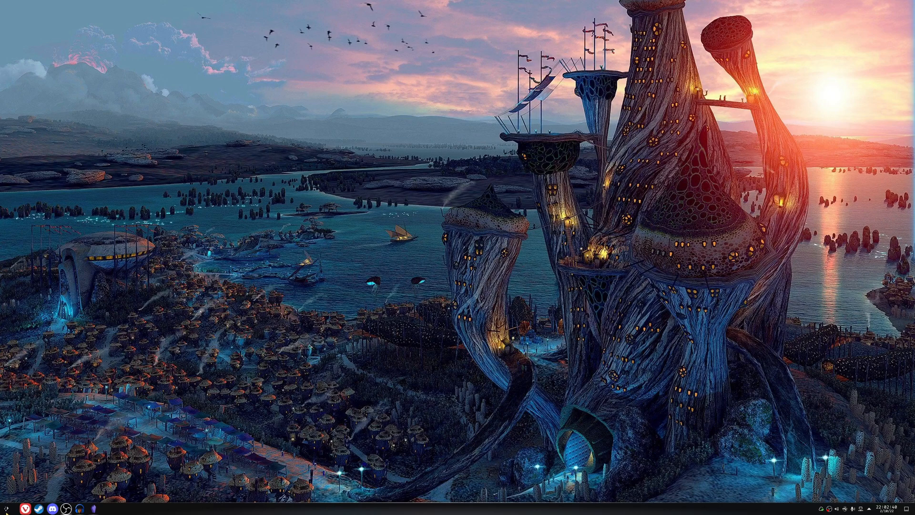
Show the Development category in the application launcher
click(6, 509)
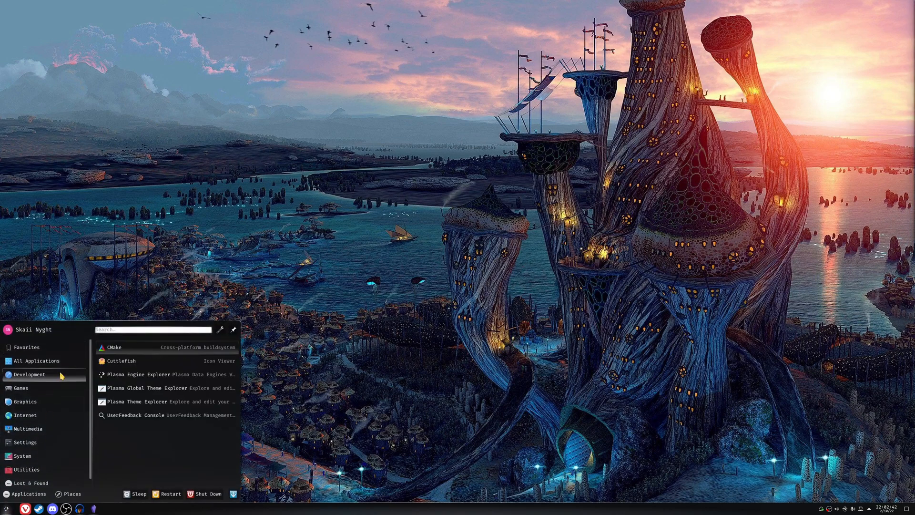
click(36, 361)
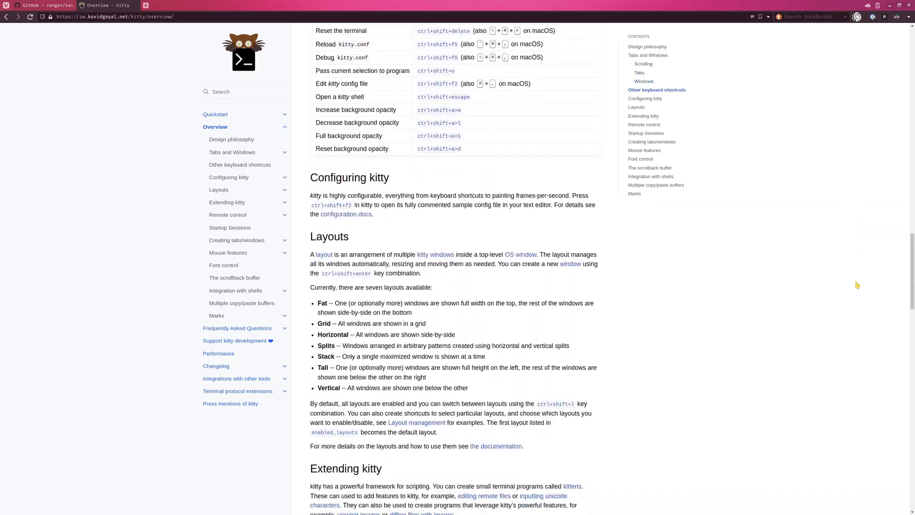
Scroll the kitty docs and the ghacks Audacity article, then return to the launcher's application list
scroll(down, 3)
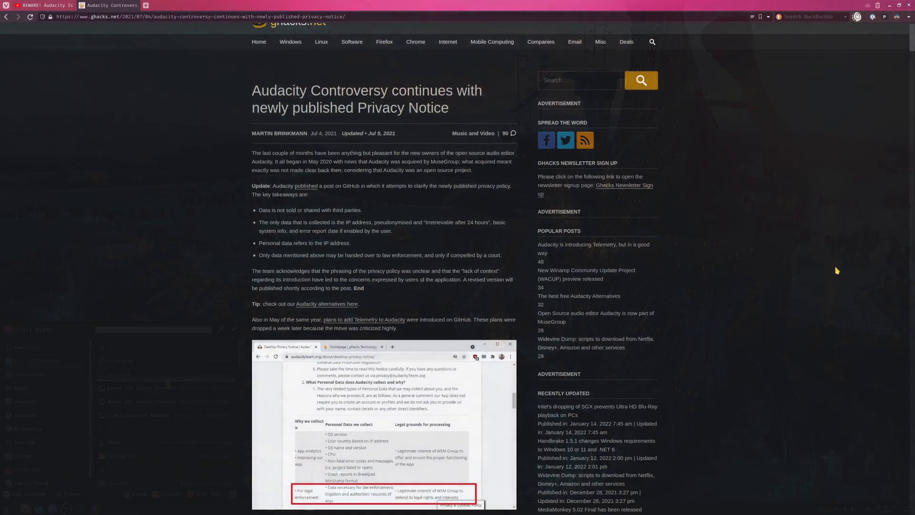
scroll(down, 3)
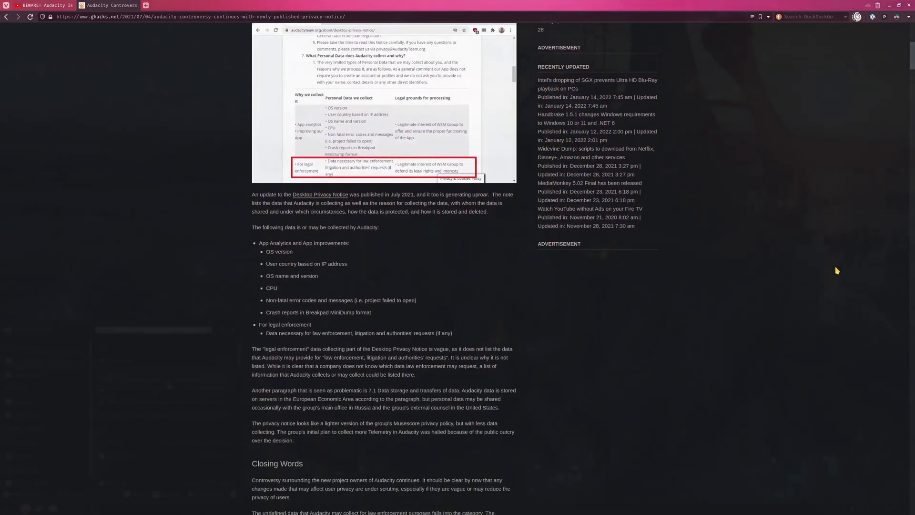
click(25, 493)
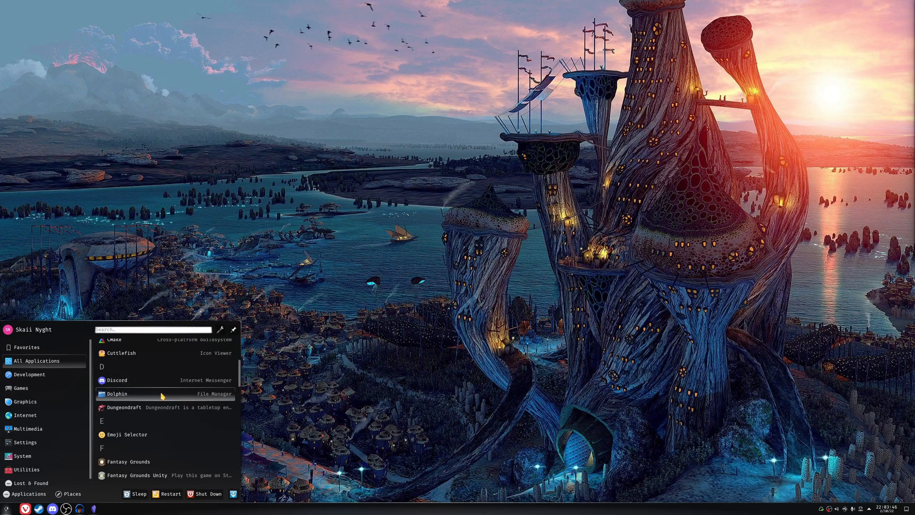
Switch from the Terrain Brush to the Water Brush to paint water on the map
click(124, 407)
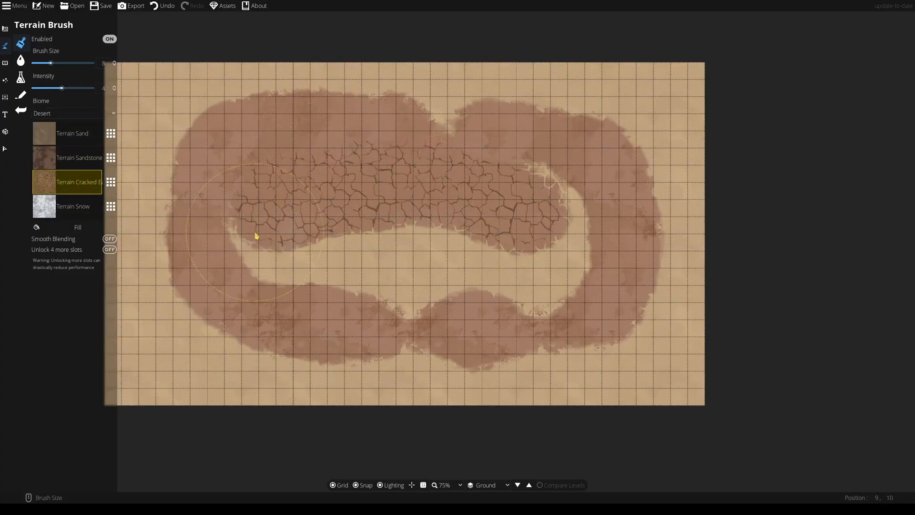
click(20, 61)
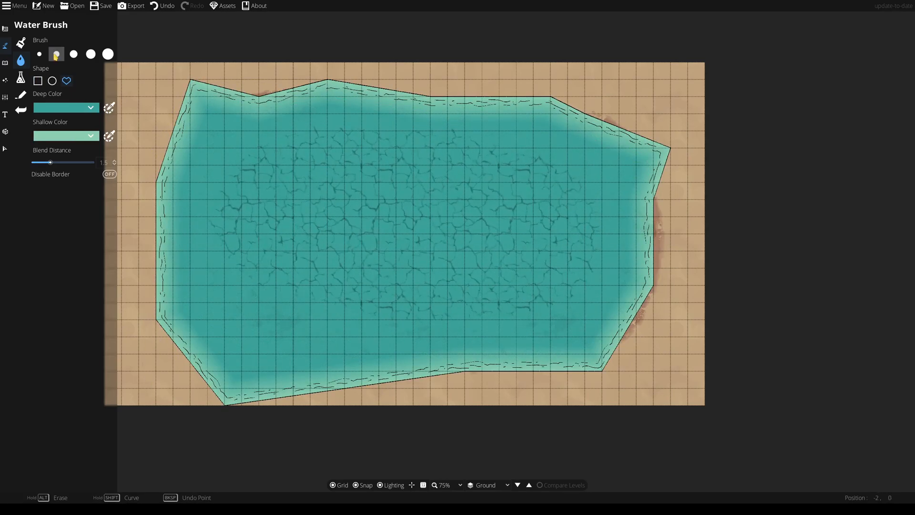
click(5, 63)
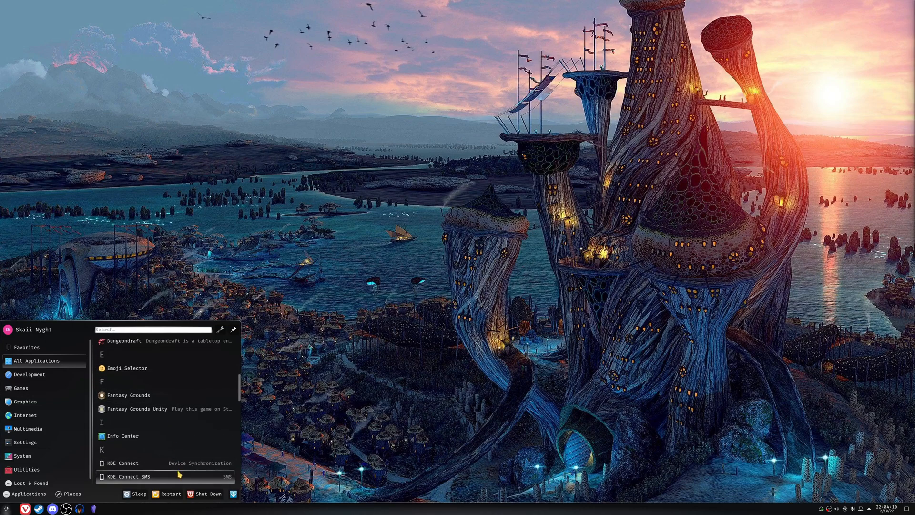
mouse_move(198, 409)
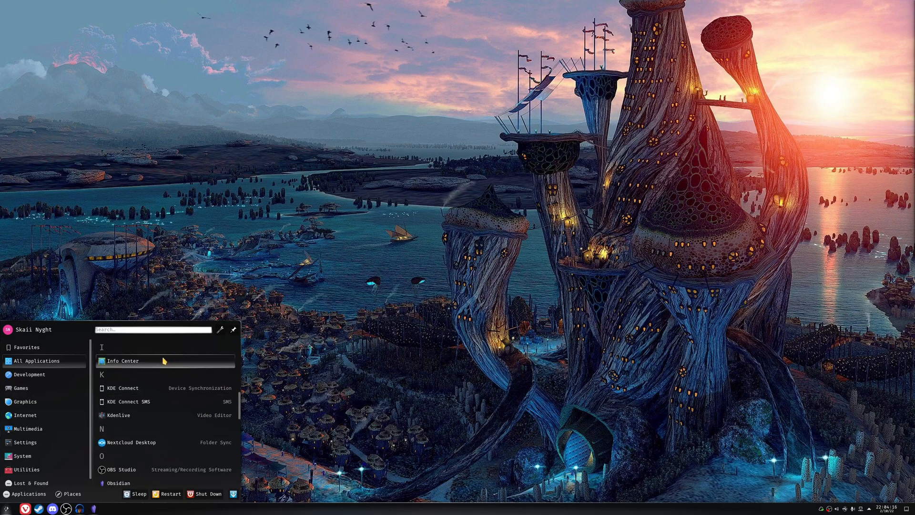
Scroll the application list past Info Center, KDE Connect and Kdenlive to Nextcloud Desktop
scroll(down, 3)
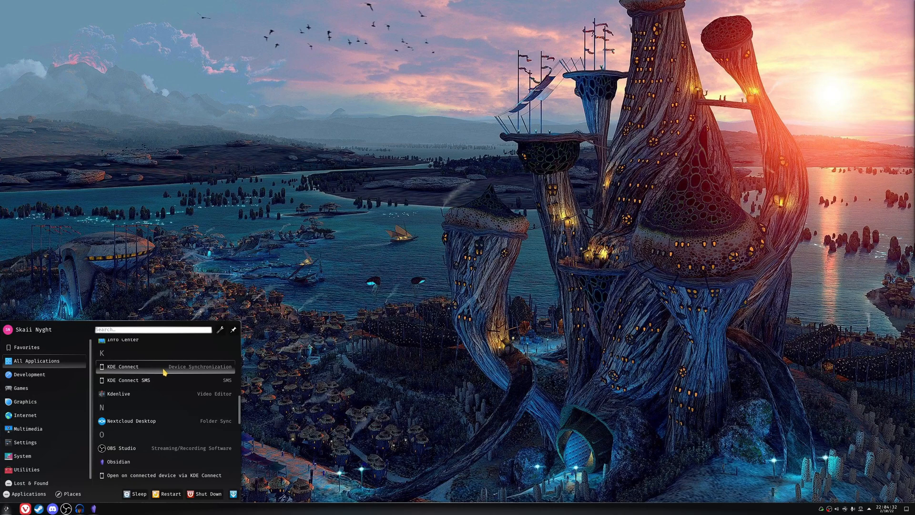
mouse_move(147, 394)
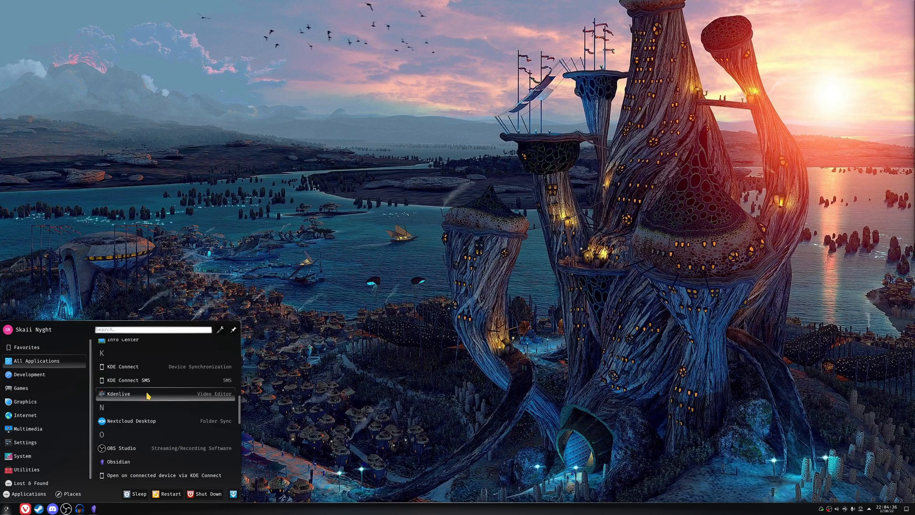
scroll(down, 3)
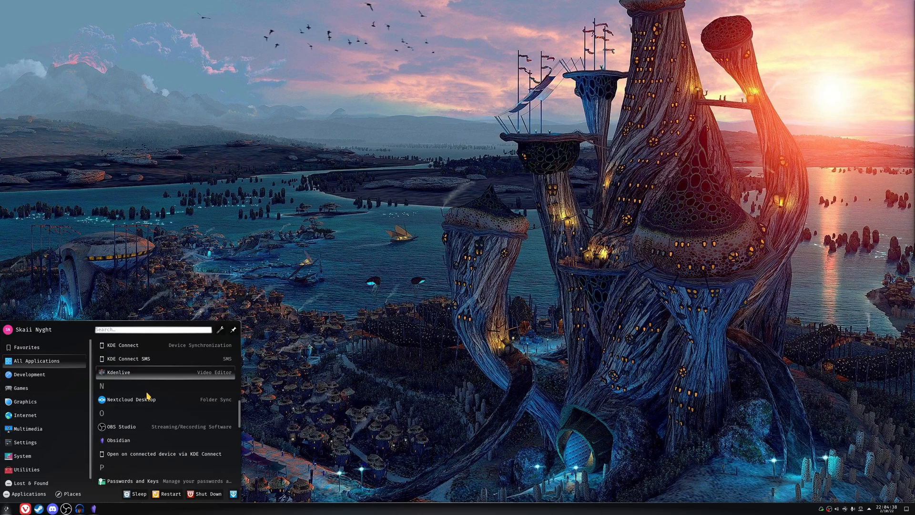
scroll(down, 3)
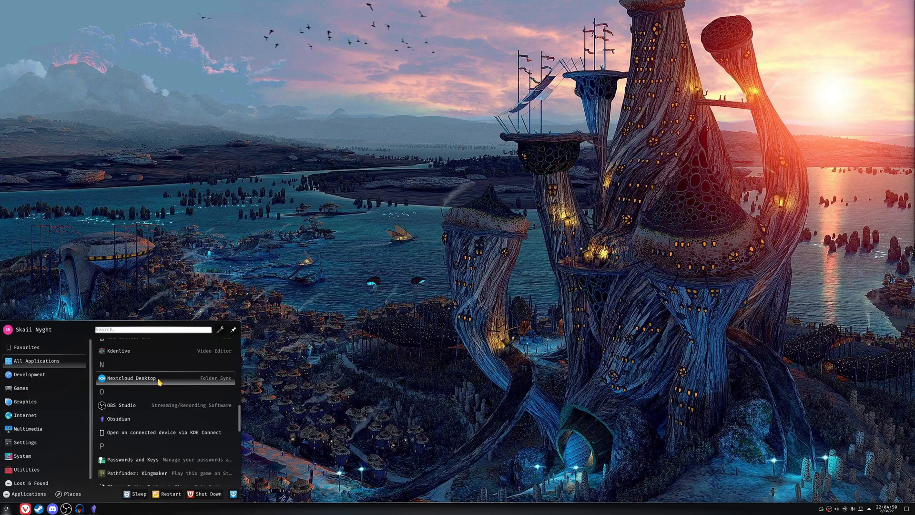
mouse_move(162, 386)
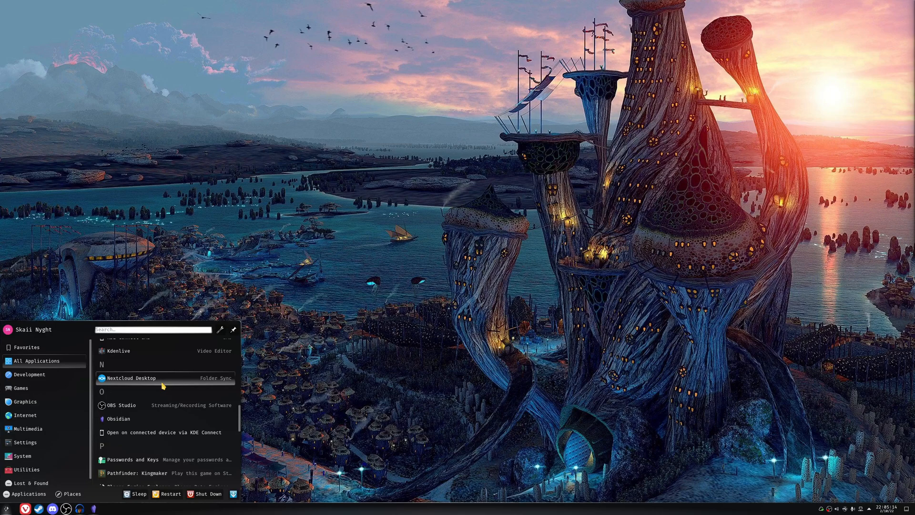
Scroll the application list further down to the Obsidian entry
scroll(down, 3)
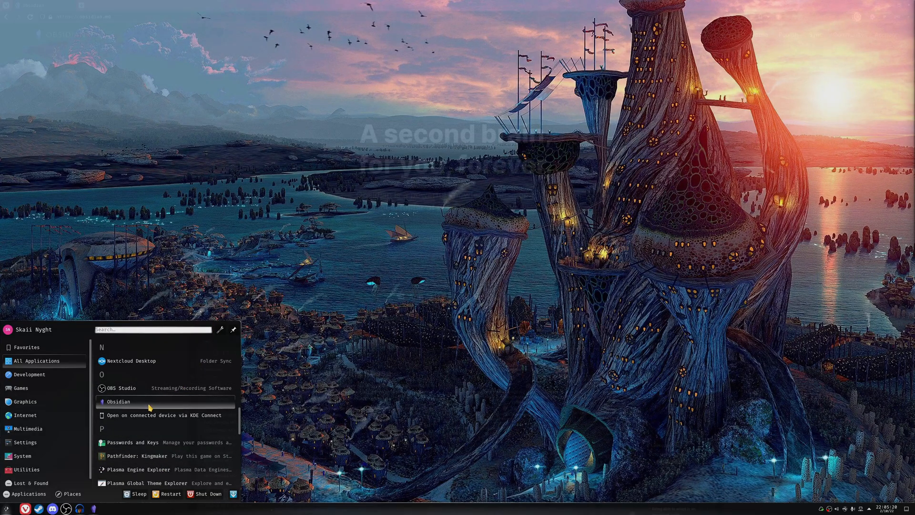
Browse obsidian.md from graph view and backlinks down to Notes for your grandchildren
click(118, 401)
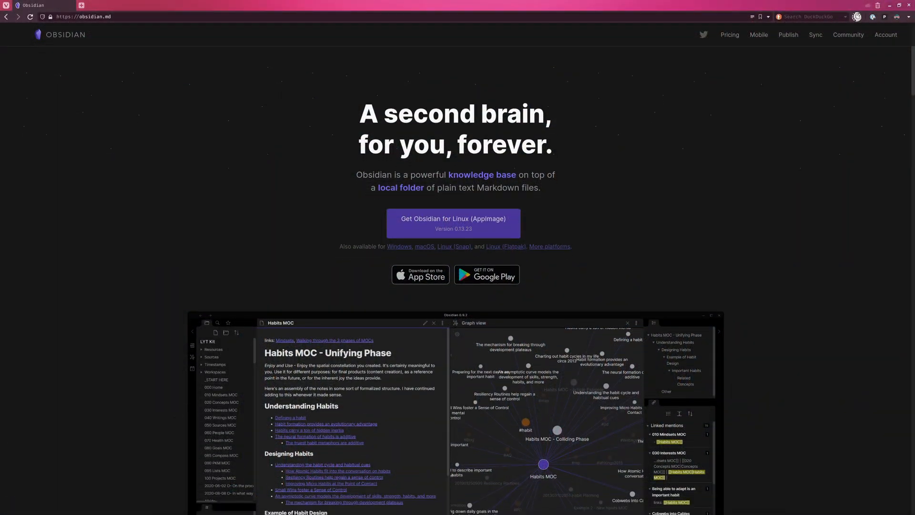
scroll(down, 3)
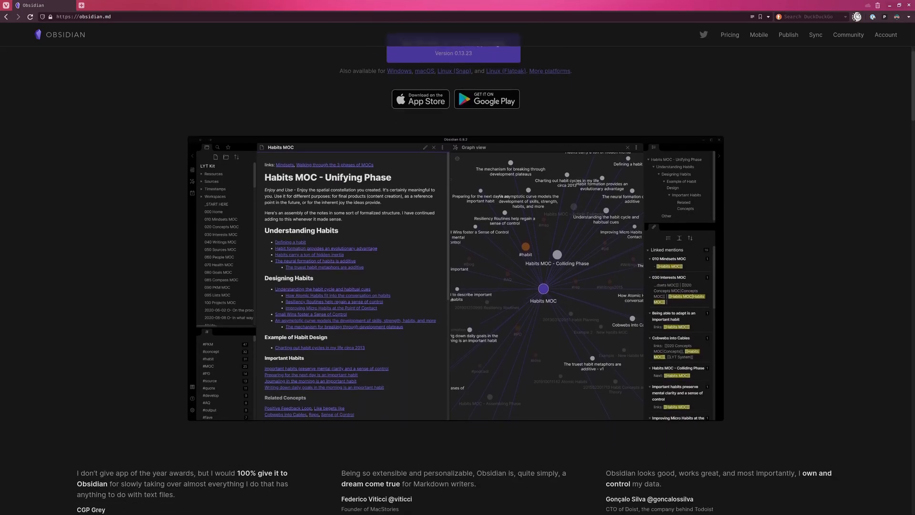
scroll(down, 3)
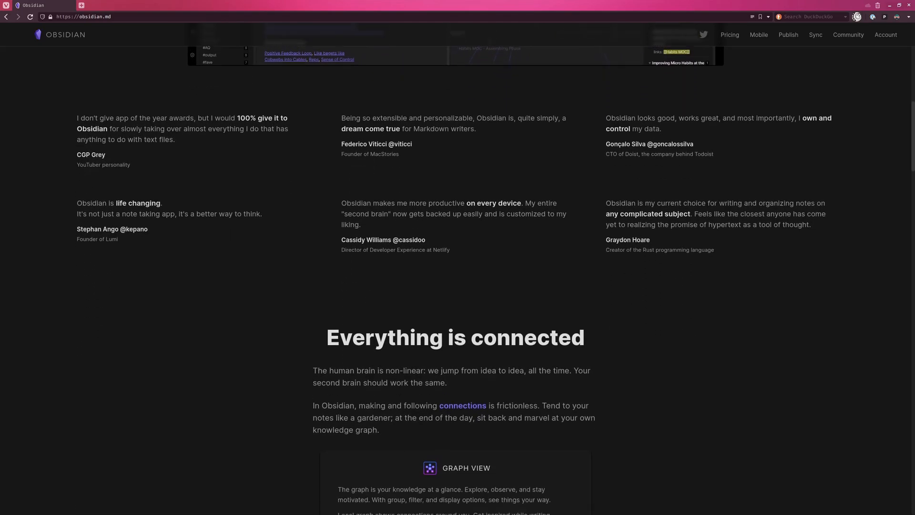
scroll(down, 3)
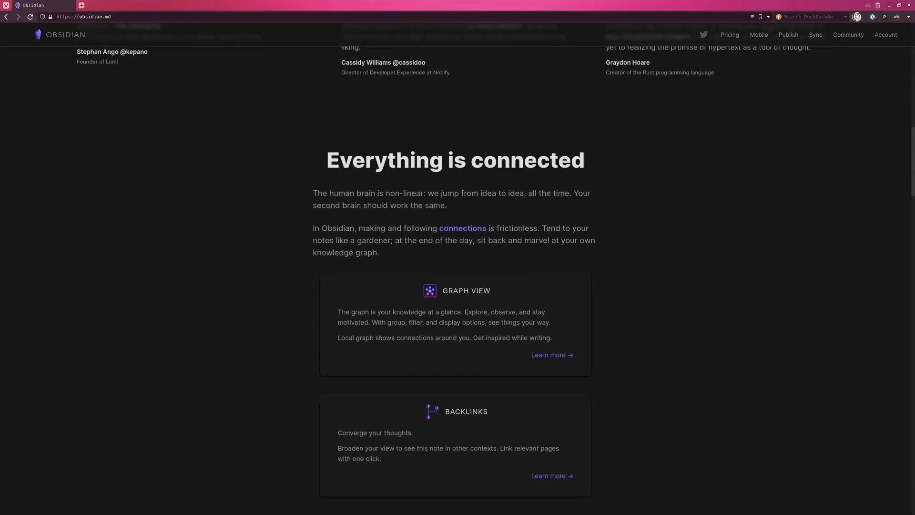
scroll(down, 3)
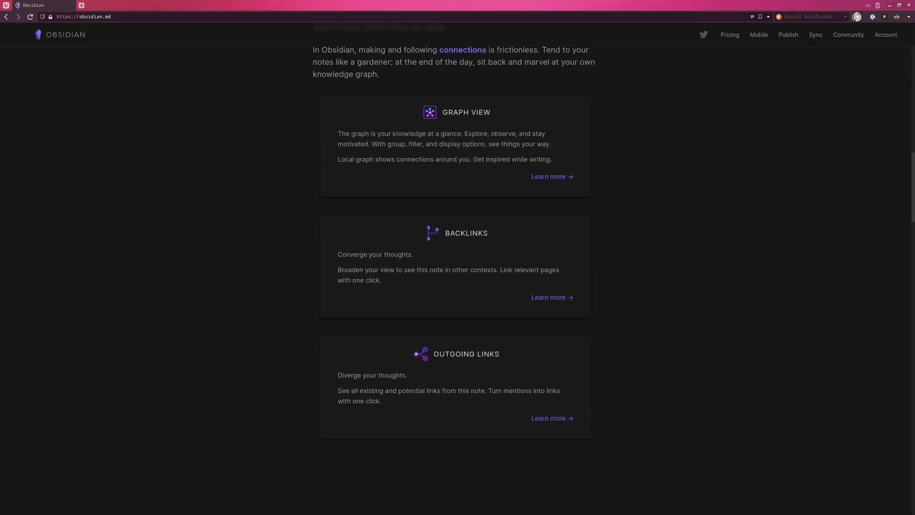
scroll(down, 3)
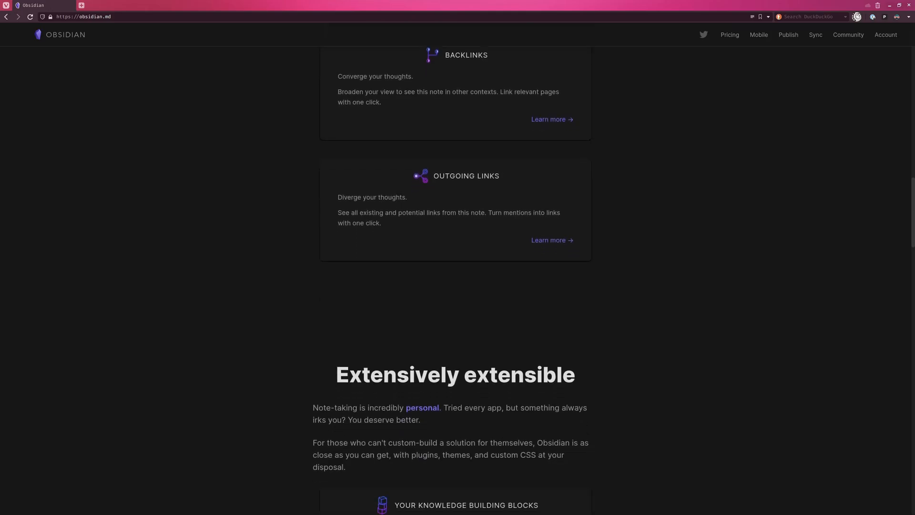
scroll(down, 3)
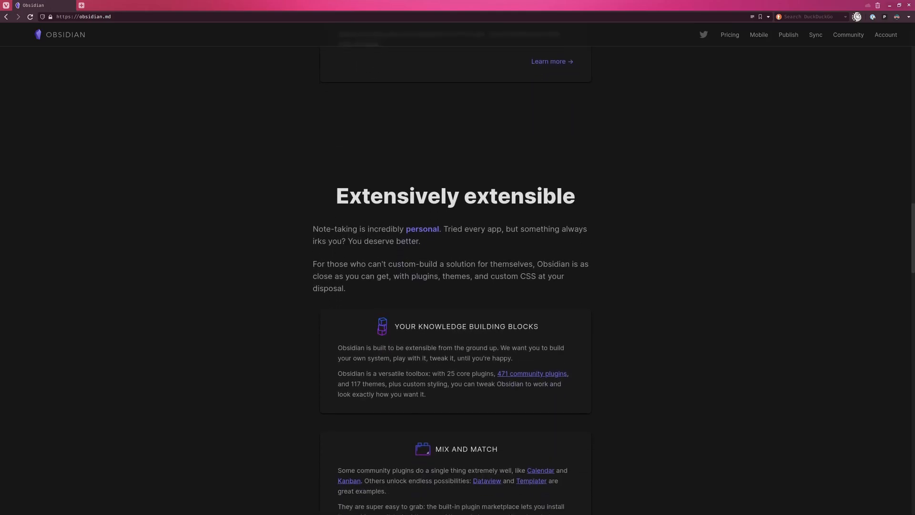
scroll(down, 3)
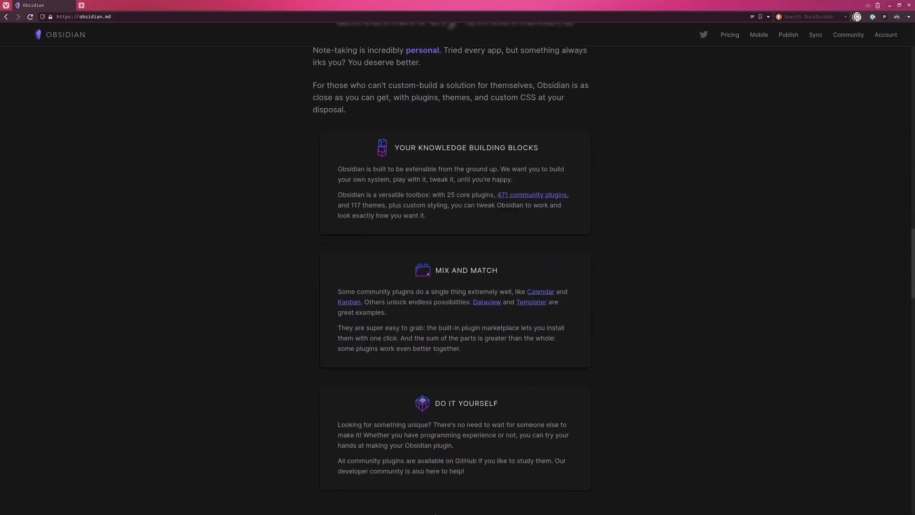
scroll(down, 3)
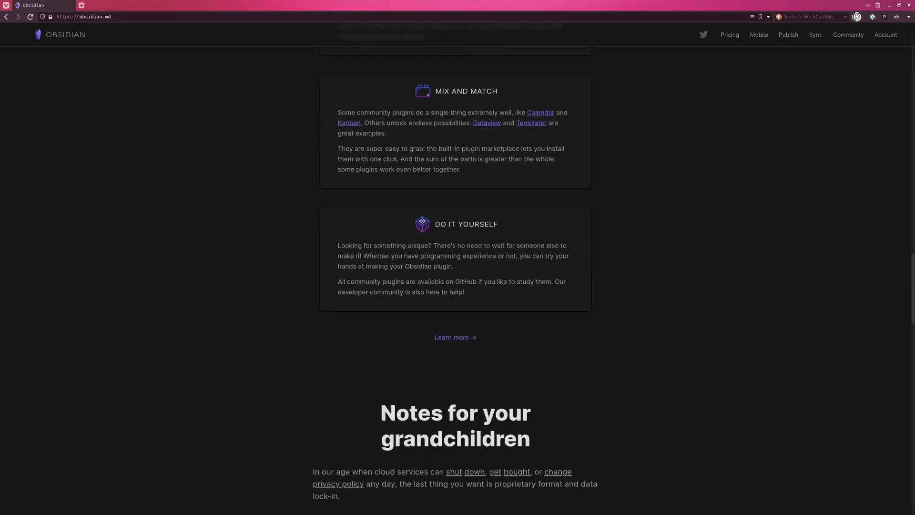
scroll(down, 3)
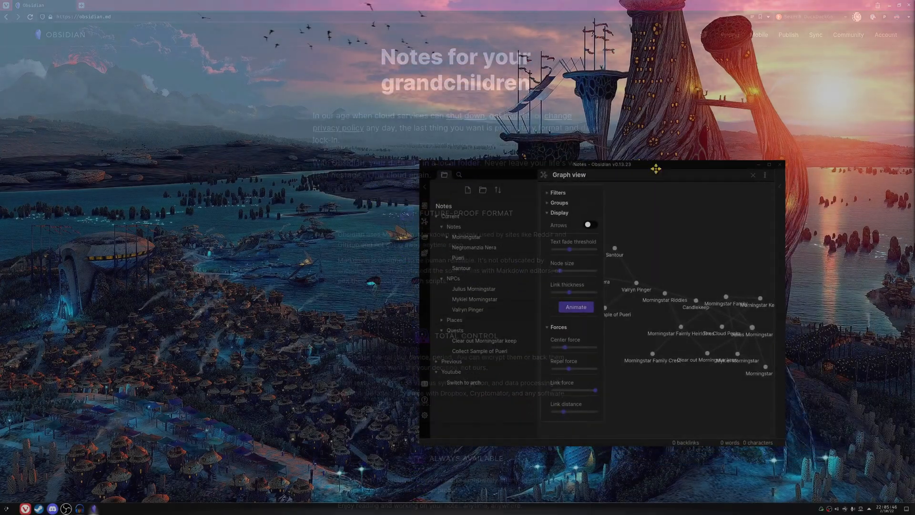
Maximize the Obsidian window so the graph view fills the screen
click(770, 165)
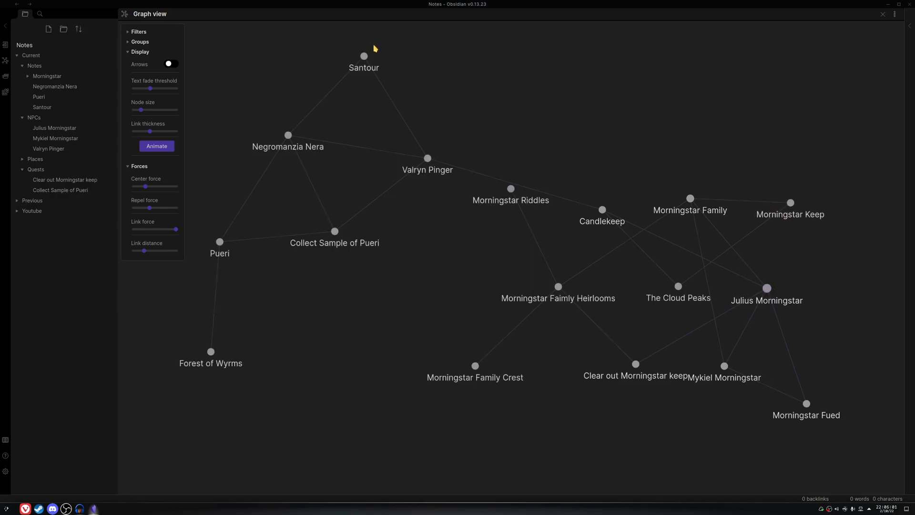
mouse_move(476, 234)
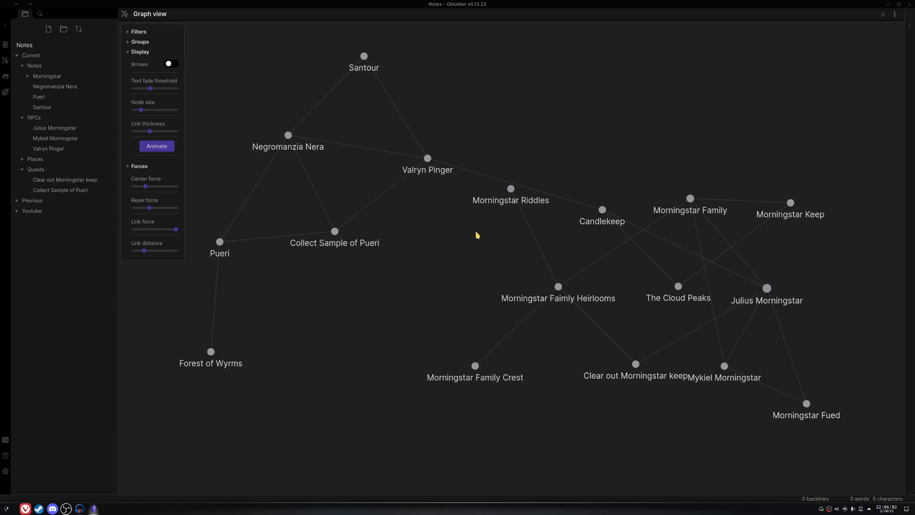
Follow the Valryn Pinger note's links through Negromanzia Nera to the Santour note
click(48, 149)
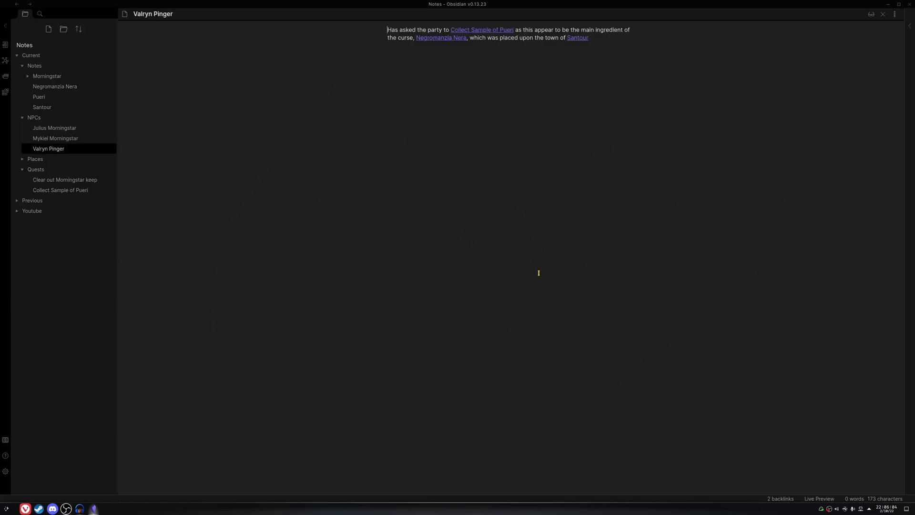
click(478, 37)
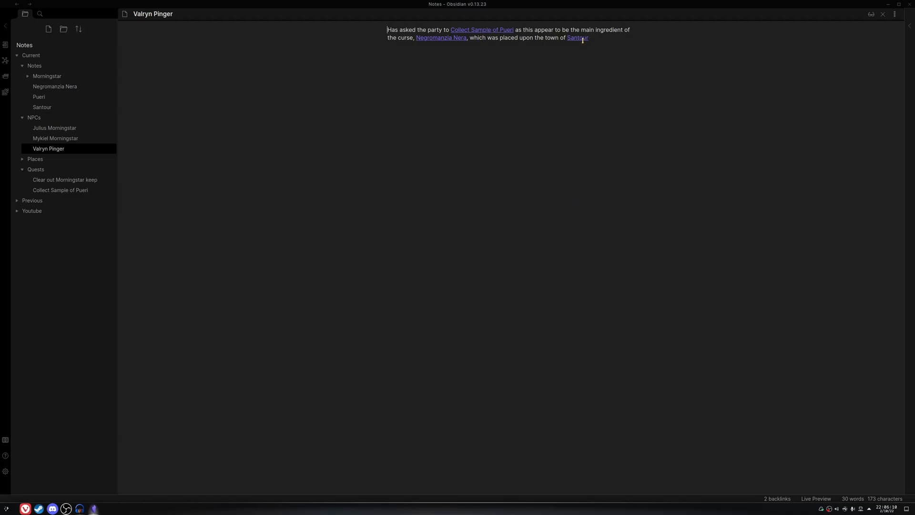
click(576, 38)
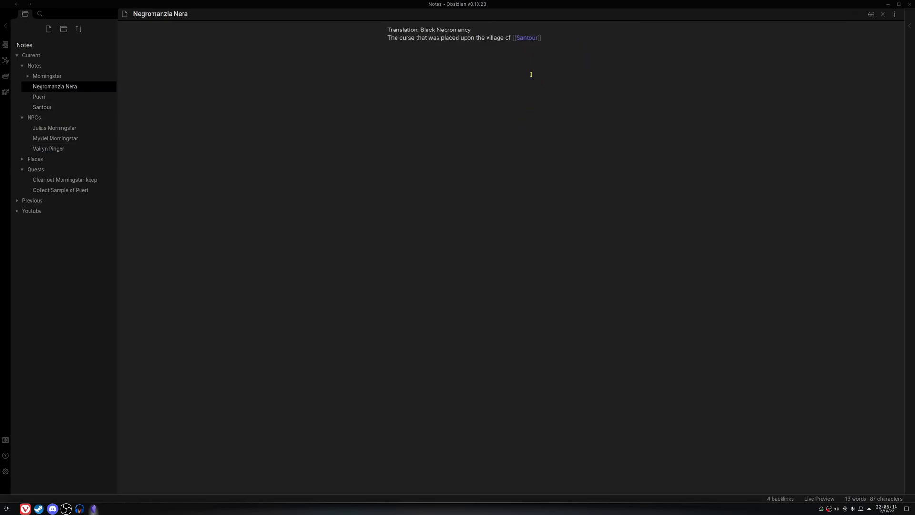
click(41, 108)
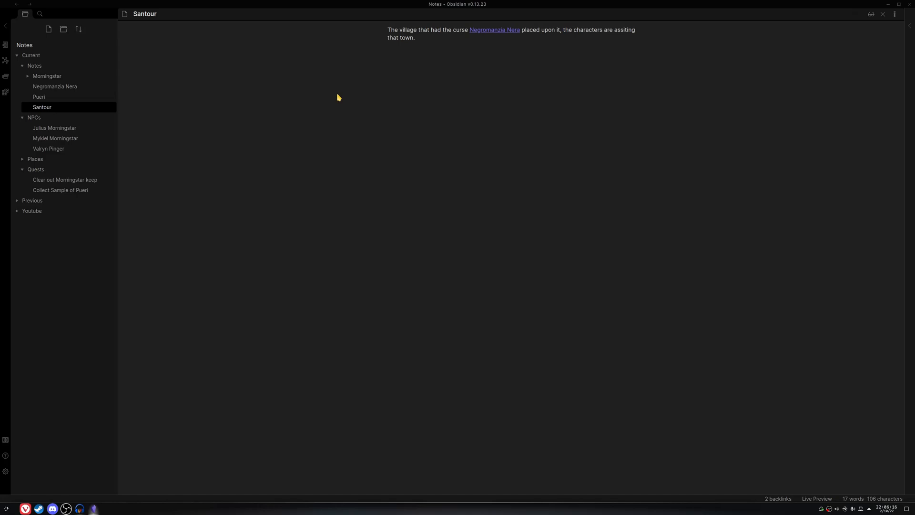
Return to Negromanzia Nera, reopen the connection graph and close Obsidian
click(494, 30)
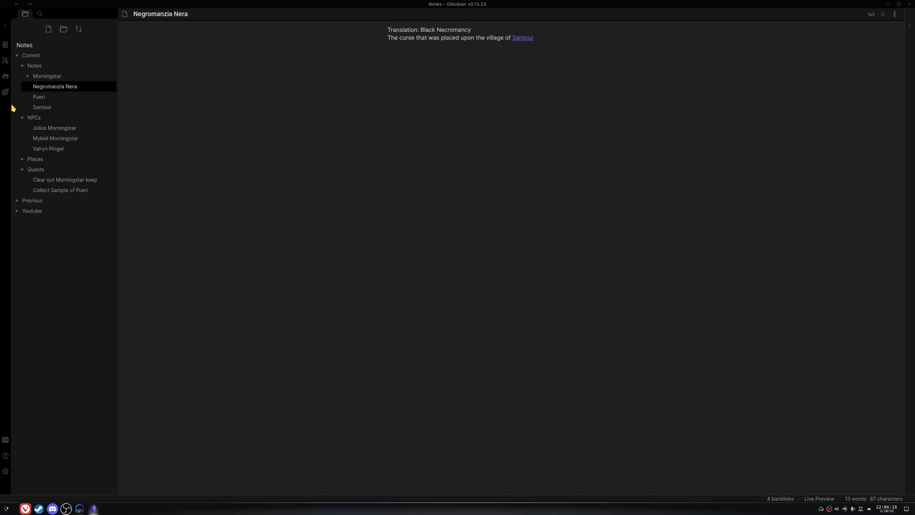
click(56, 138)
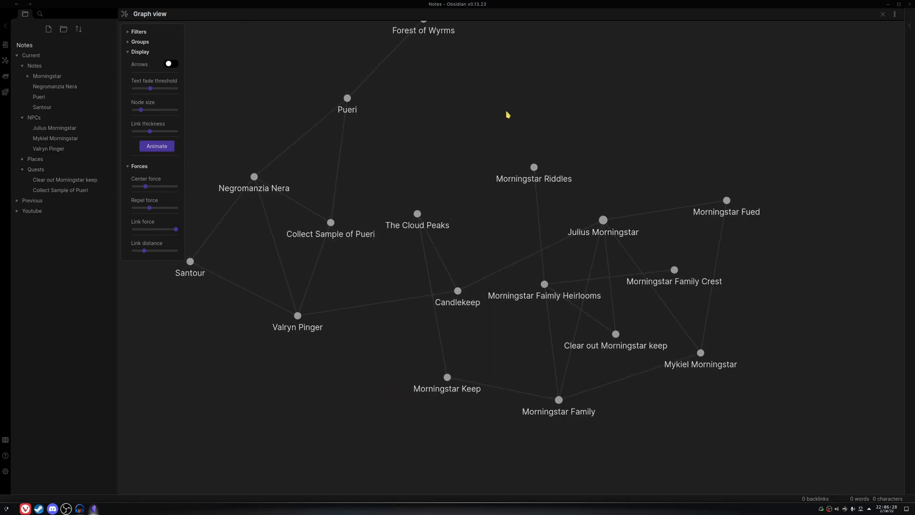
click(602, 220)
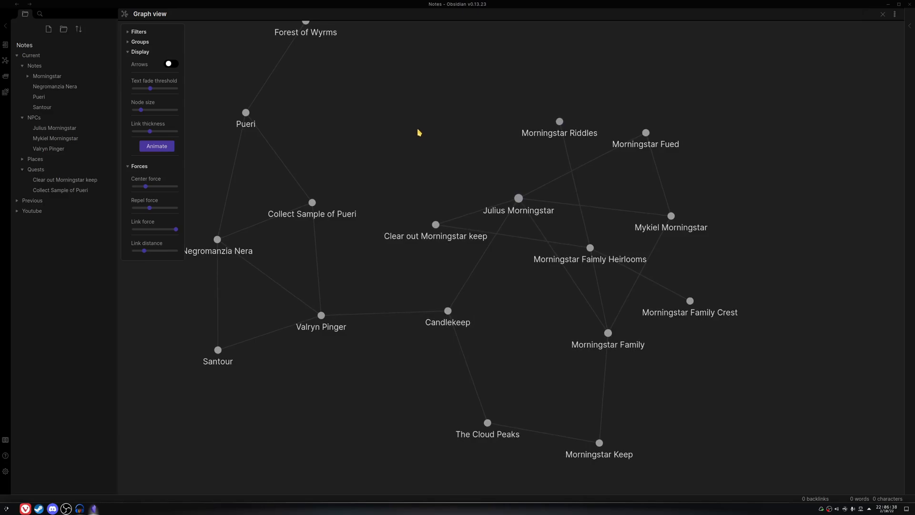
mouse_move(584, 82)
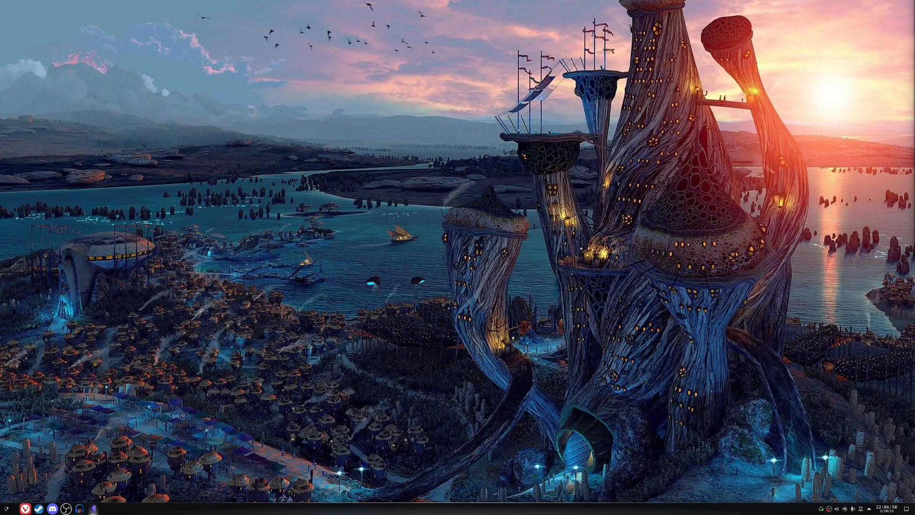
Launch Passwords and Keys, view the empty Login keyring and close it
click(20, 504)
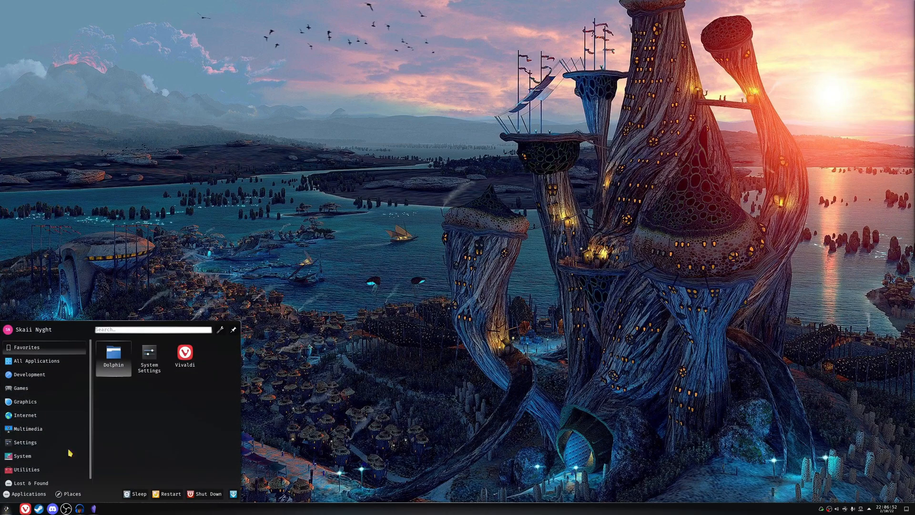
click(37, 361)
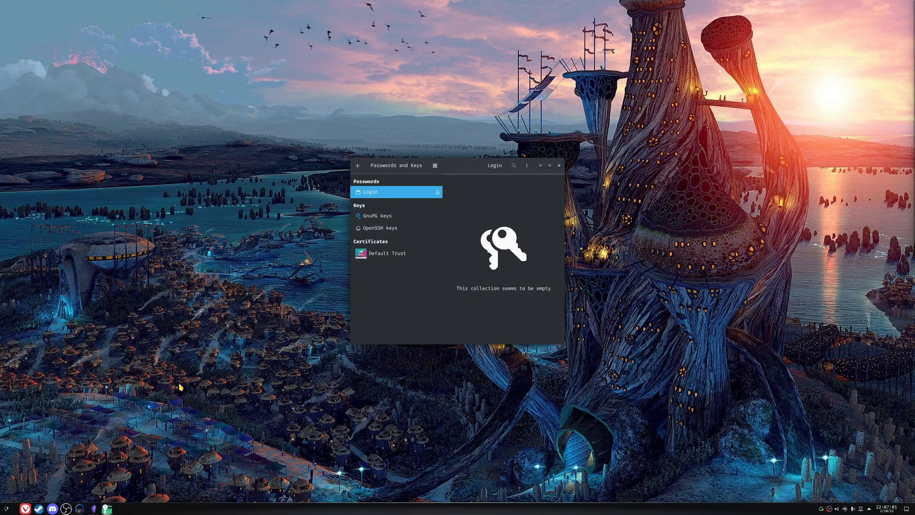
mouse_move(485, 332)
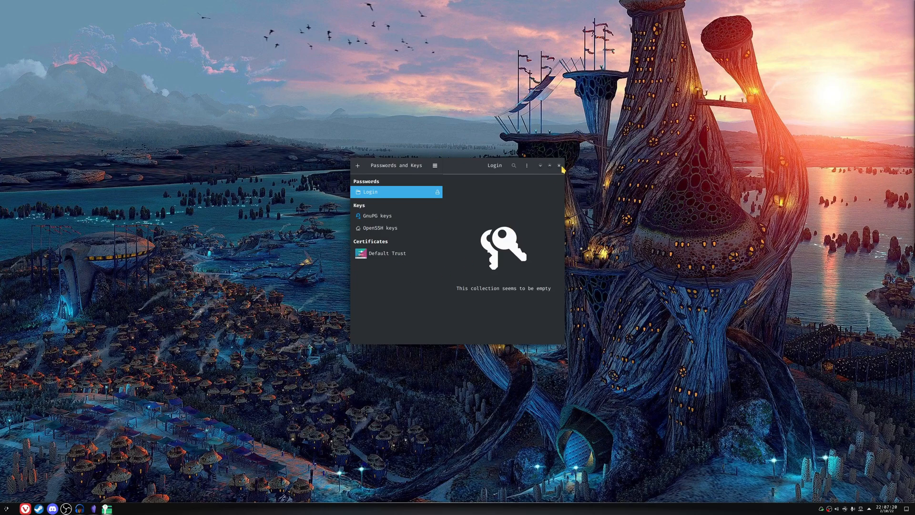
click(557, 166)
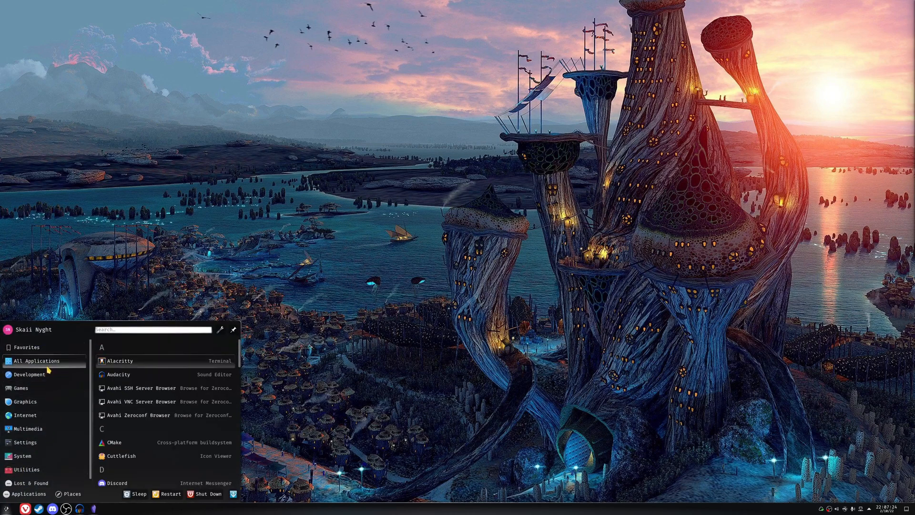
scroll(down, 3)
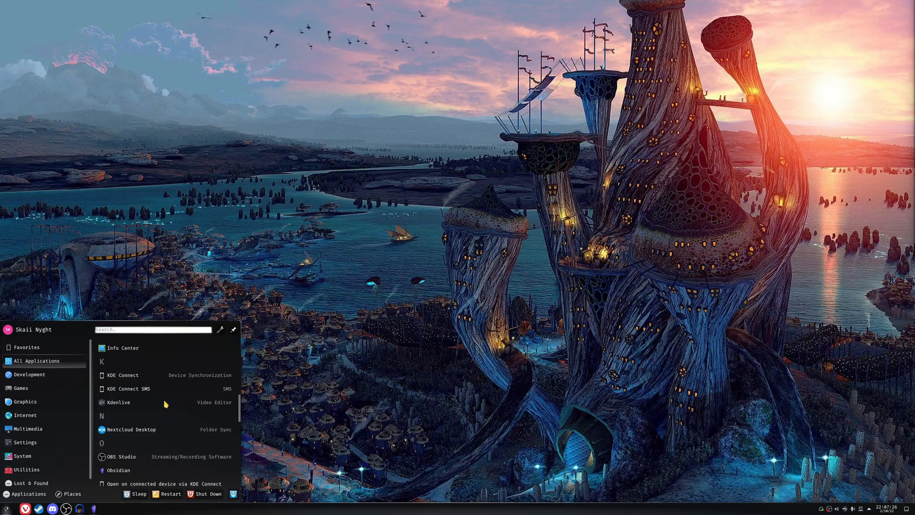
scroll(down, 3)
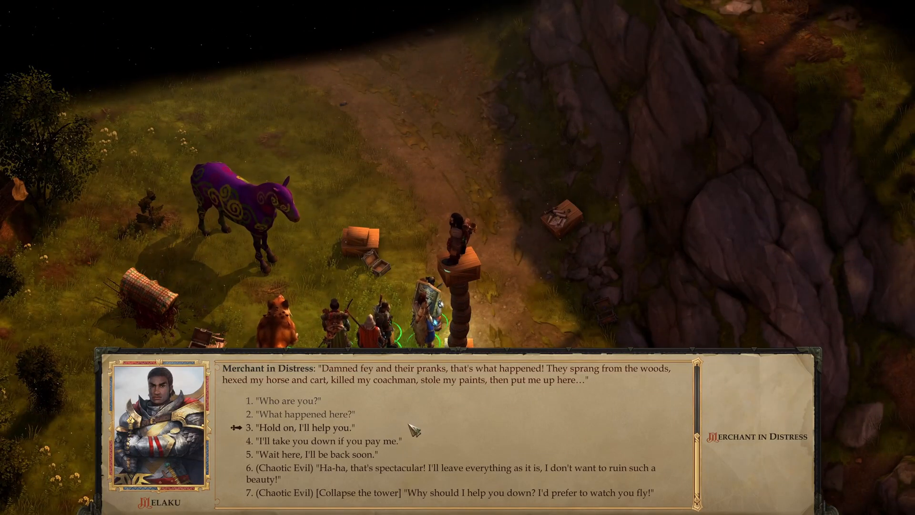
Answer 'Hold on, I'll help you.', end the dialogue and continue past the nereid introduction
click(303, 427)
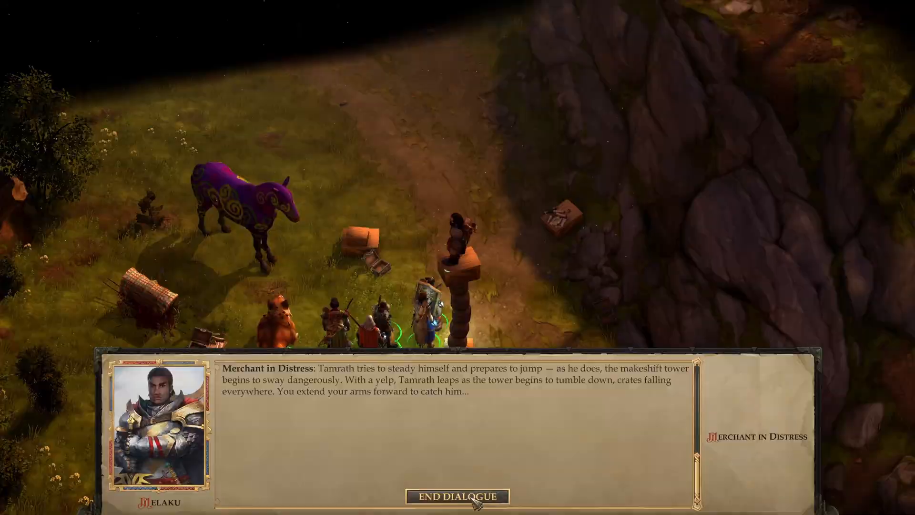
click(456, 497)
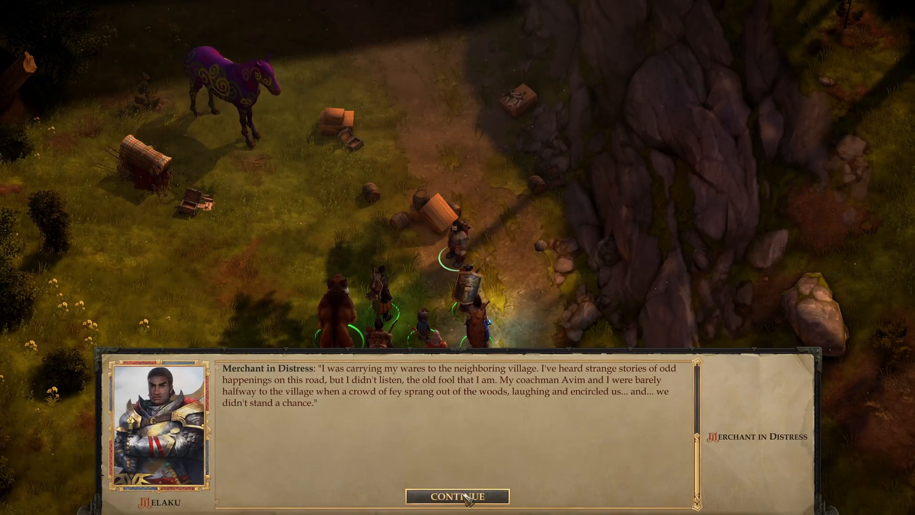
click(457, 497)
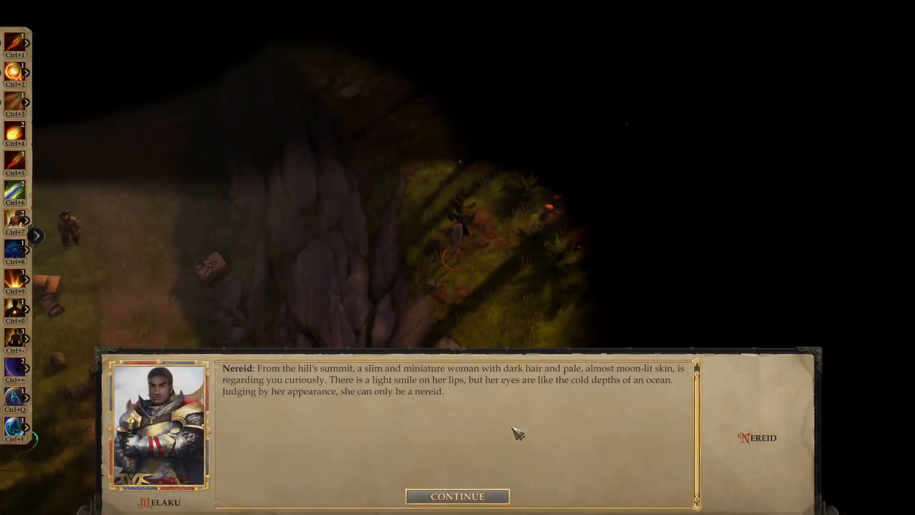
click(456, 496)
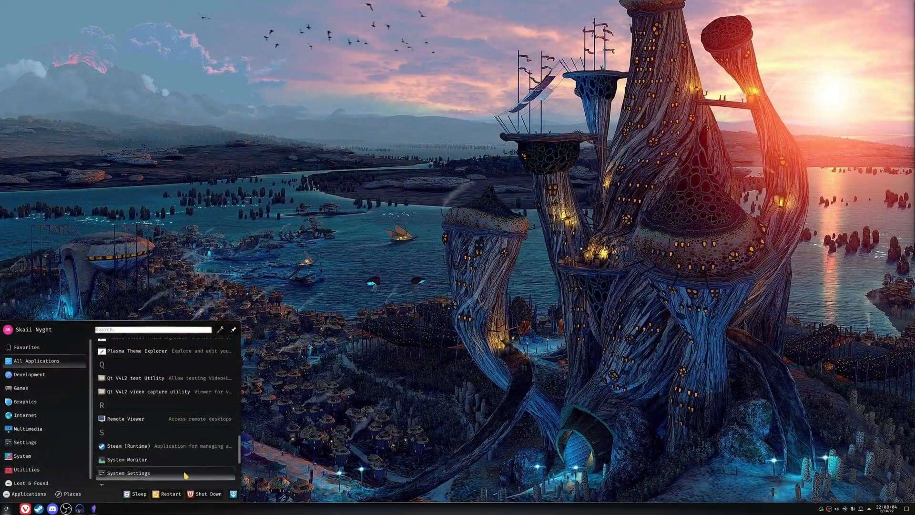
mouse_move(169, 418)
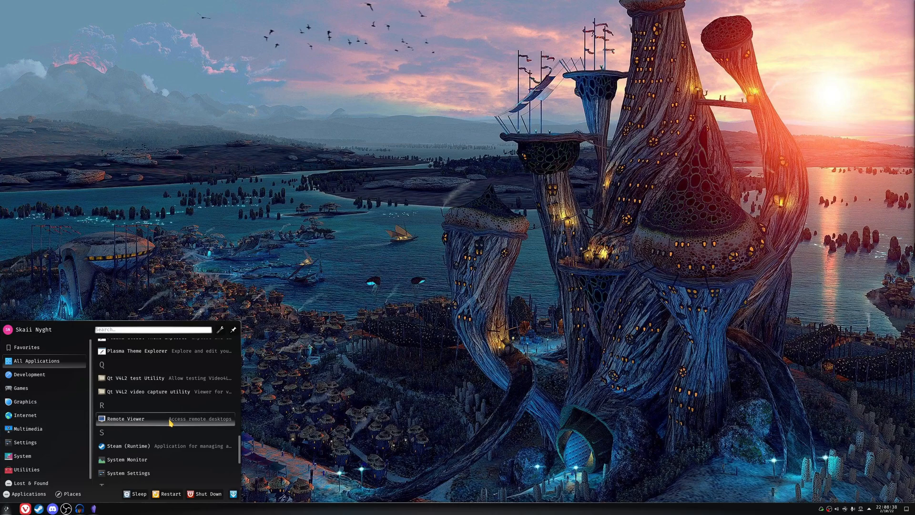
Scroll the application list down past System Monitor to Virtual Machine Manager
scroll(down, 3)
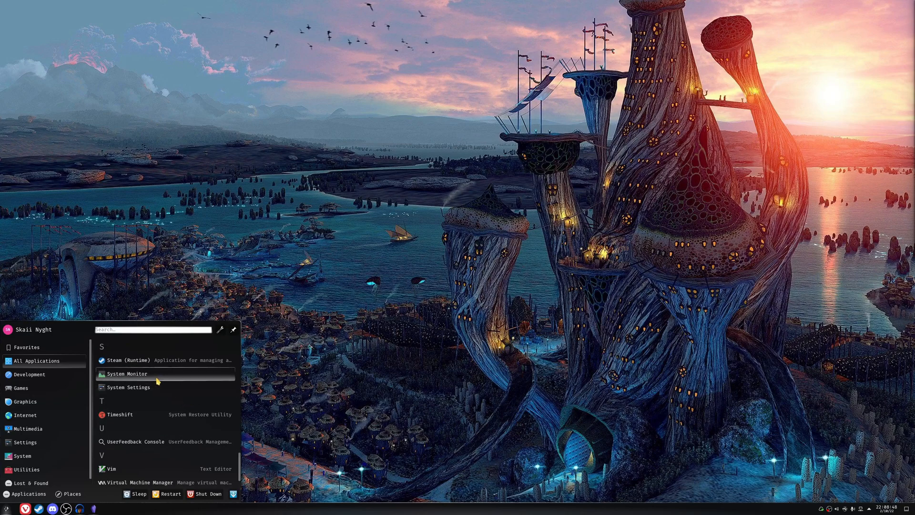
mouse_move(178, 399)
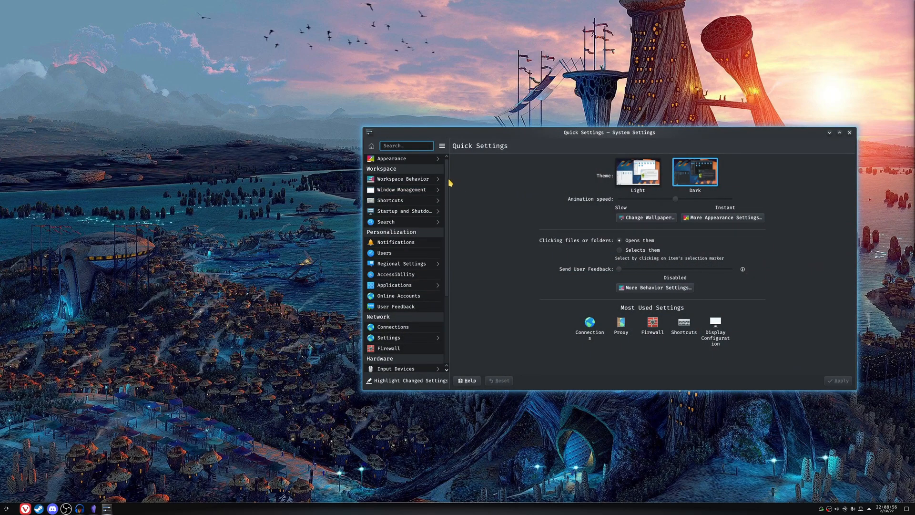
Scroll to System Settings and launch it onto its Quick Settings page
scroll(down, 3)
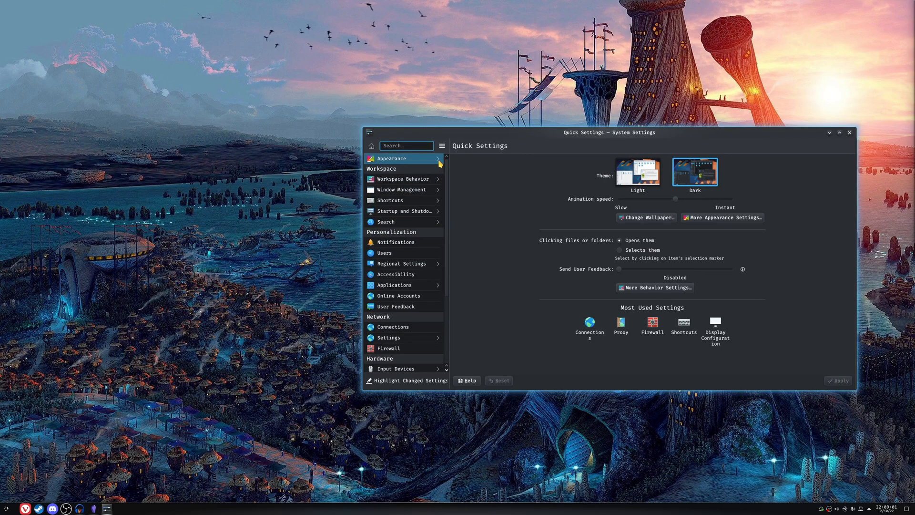
mouse_move(475, 220)
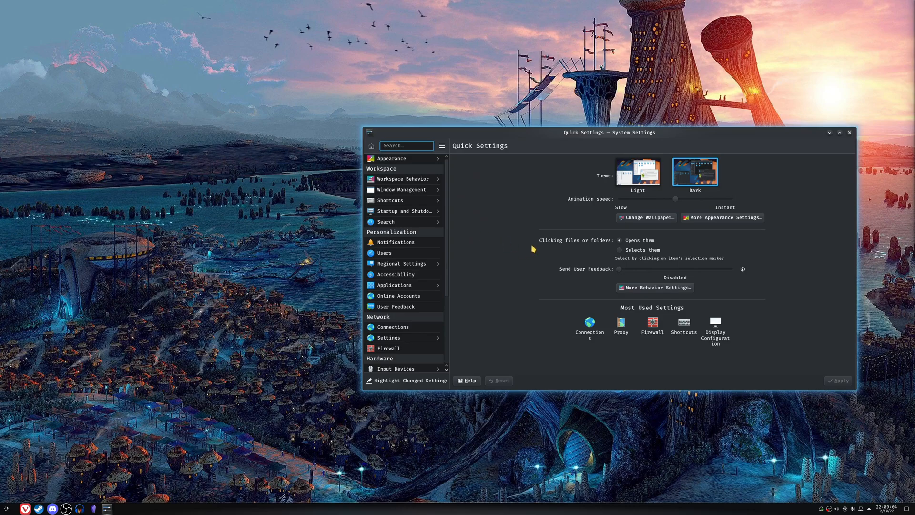
mouse_move(526, 230)
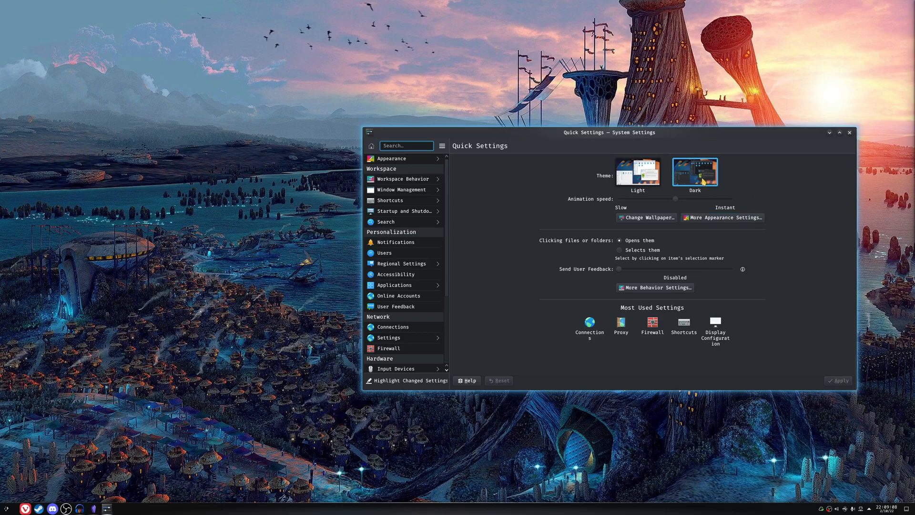
Browse Global Theme (Breeze Dark), Application Style (Oxygen) and Plasma Style pages
click(391, 158)
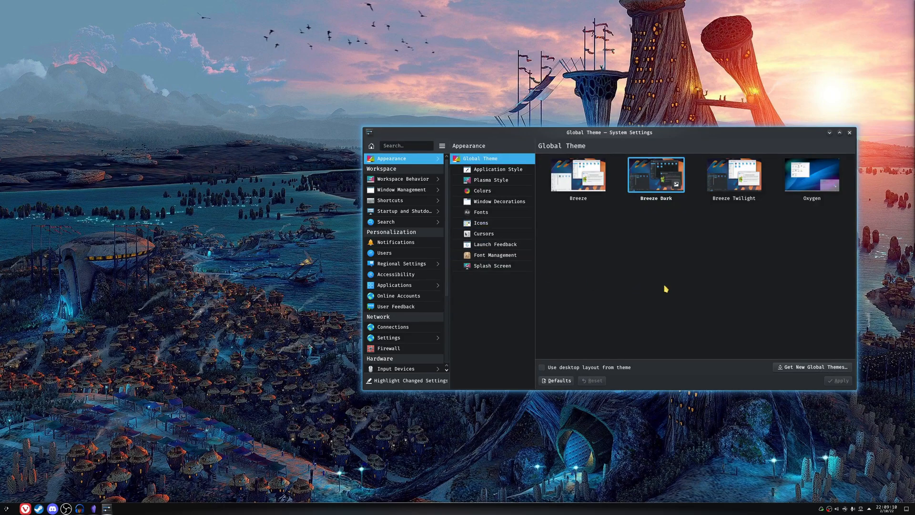
mouse_move(628, 285)
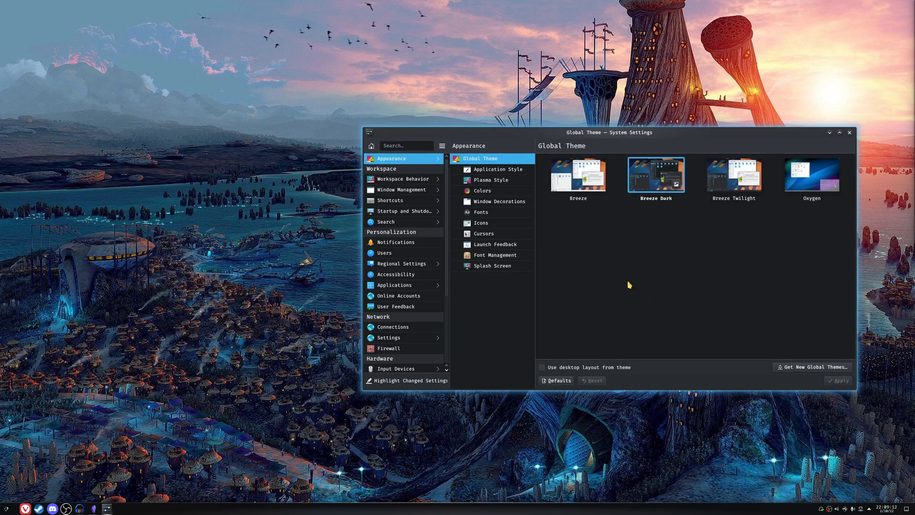
click(498, 169)
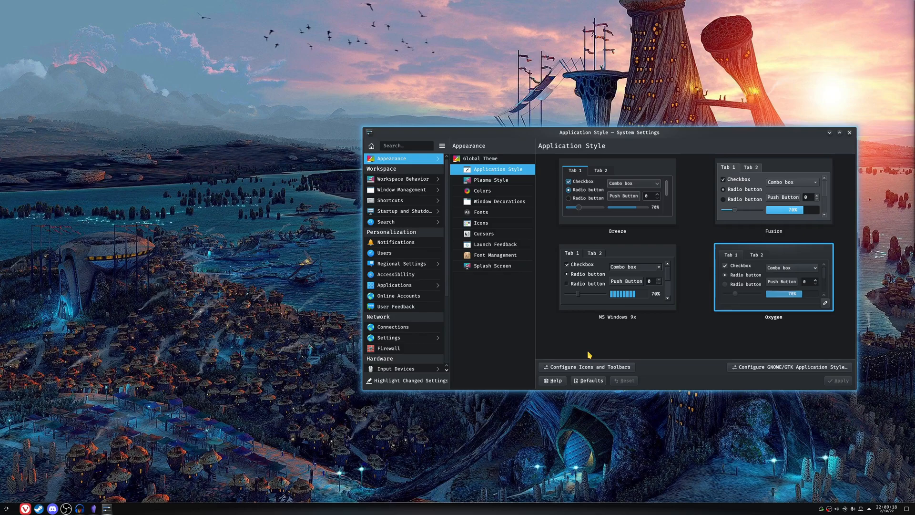
mouse_move(727, 293)
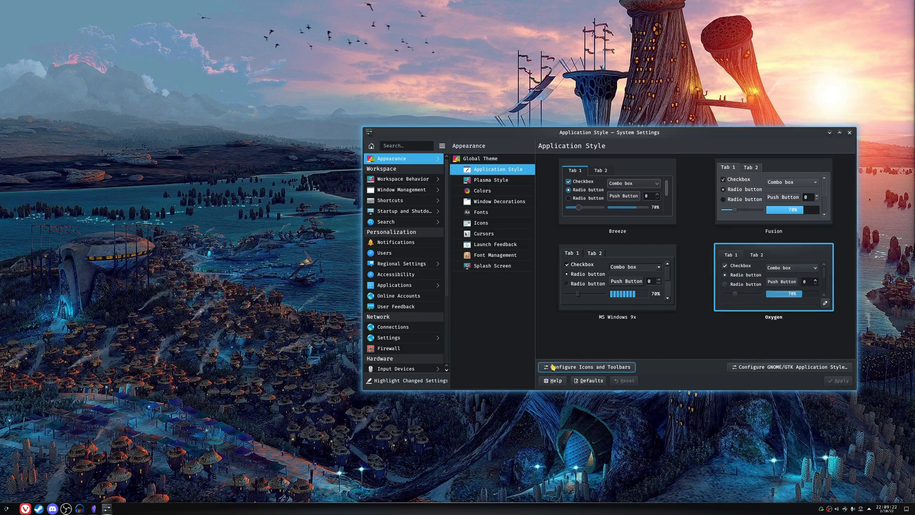
click(491, 181)
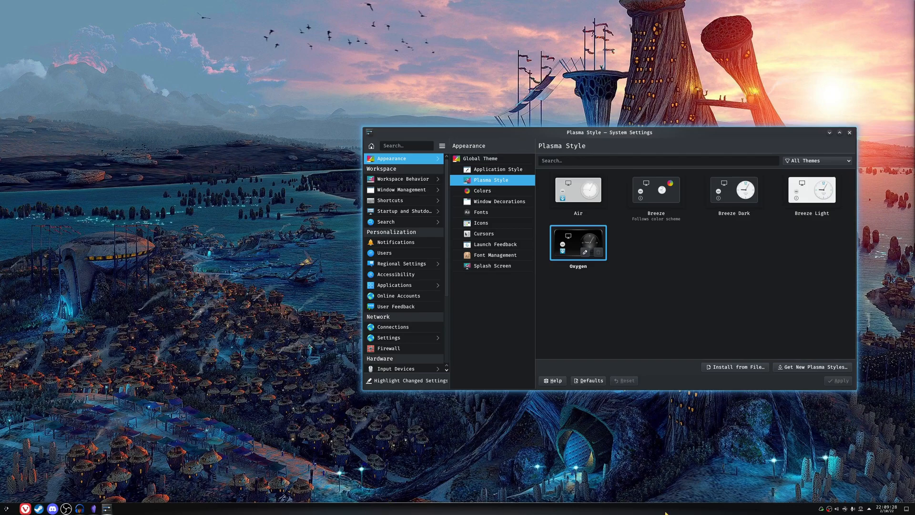
mouse_move(621, 501)
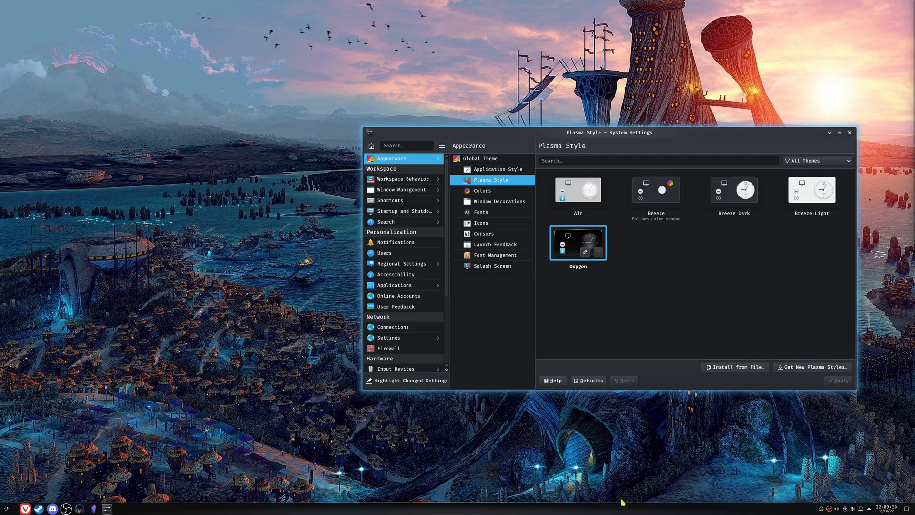
mouse_move(263, 495)
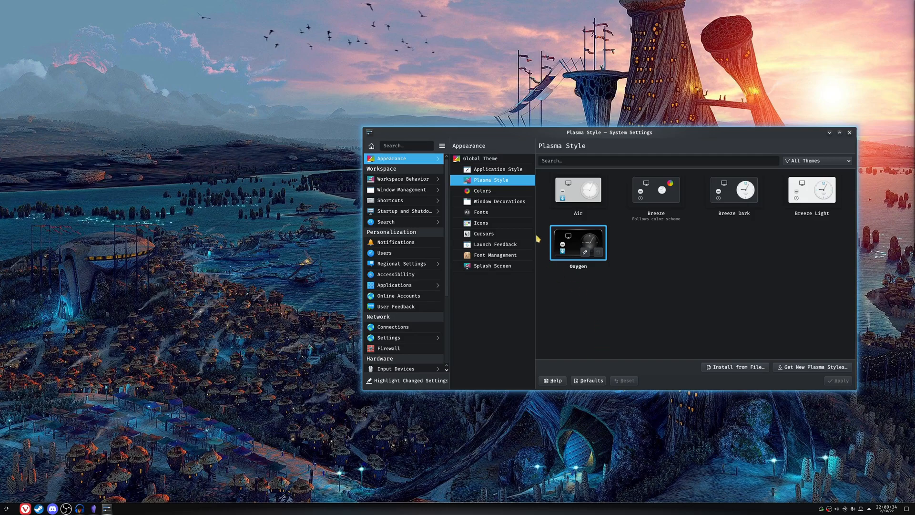
View Window Decorations with Oxygen, then the Fonts page using FiraCode NF
click(498, 201)
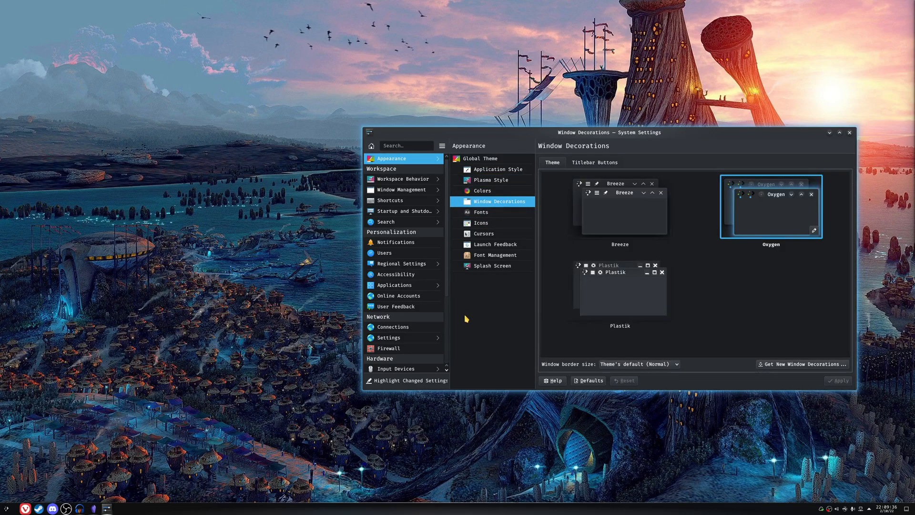
mouse_move(671, 137)
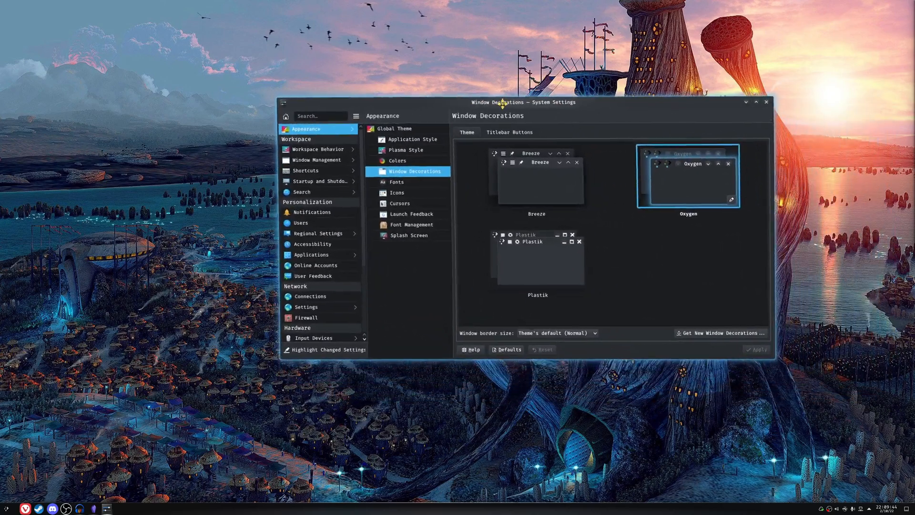
mouse_move(387, 181)
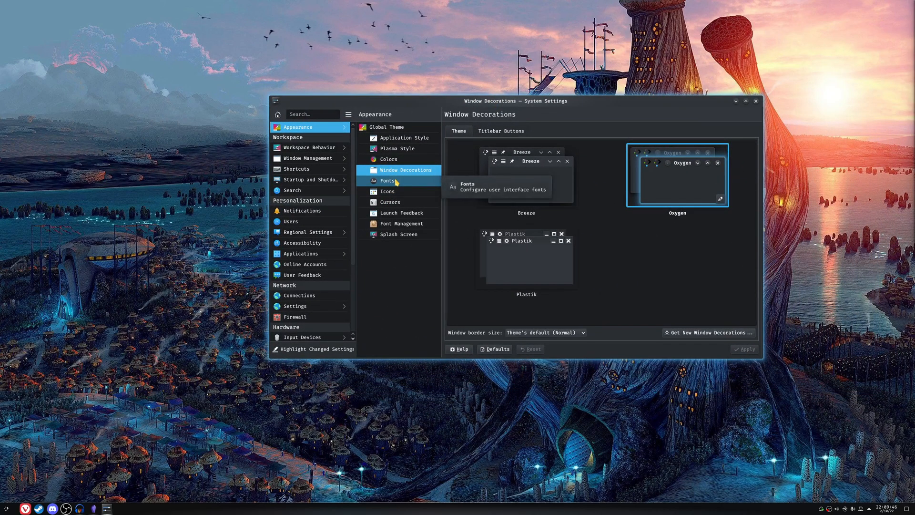
mouse_move(388, 180)
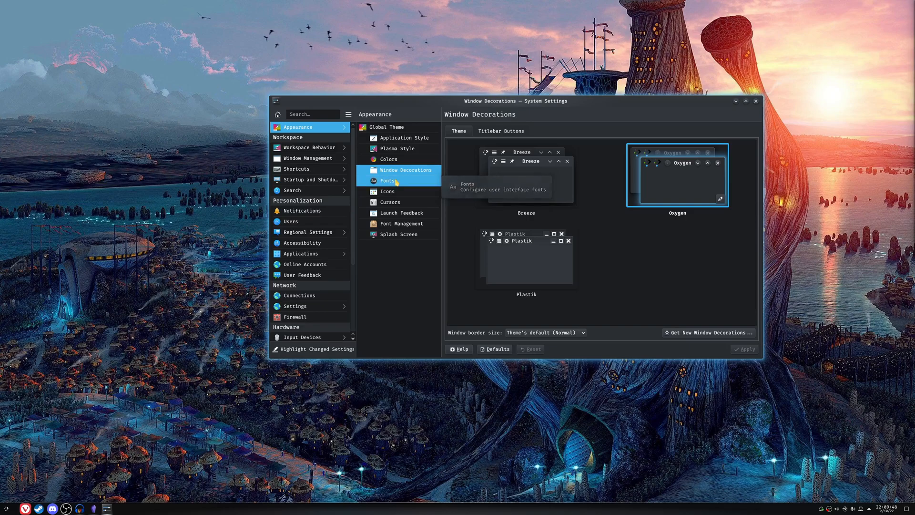
click(388, 181)
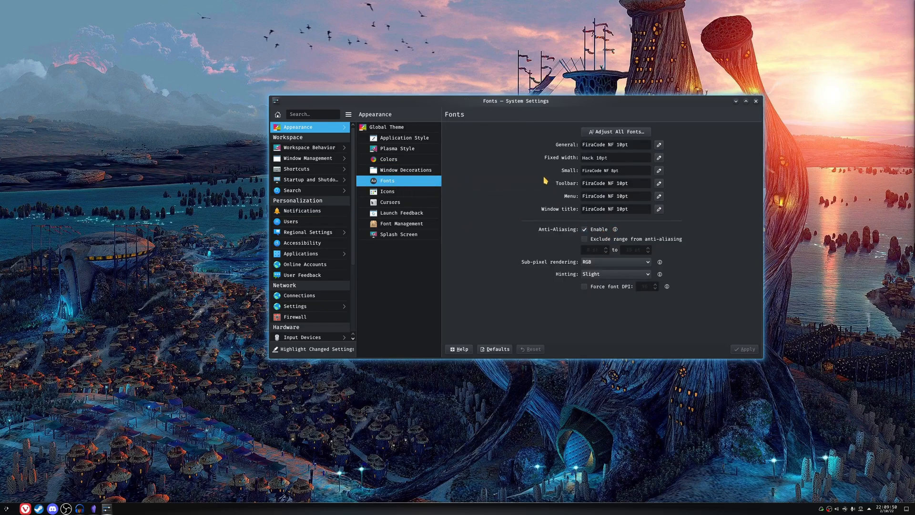
View the Icons (Breeze Dark) and Cursors (Oxygen Yellow) pages, then close System Settings
click(614, 158)
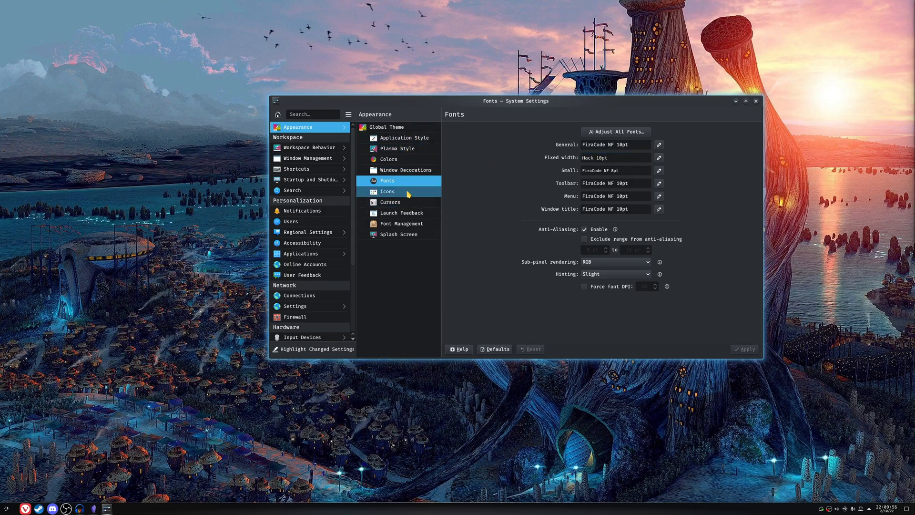
click(388, 192)
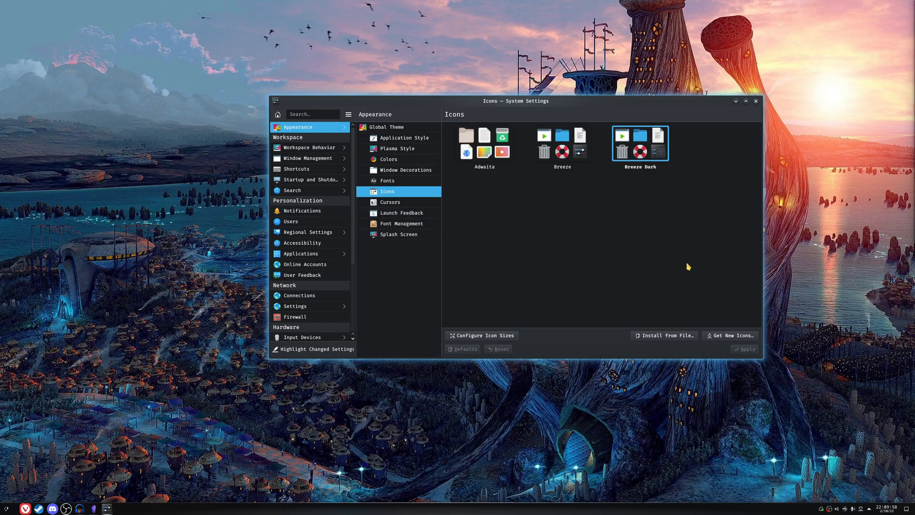
mouse_move(246, 197)
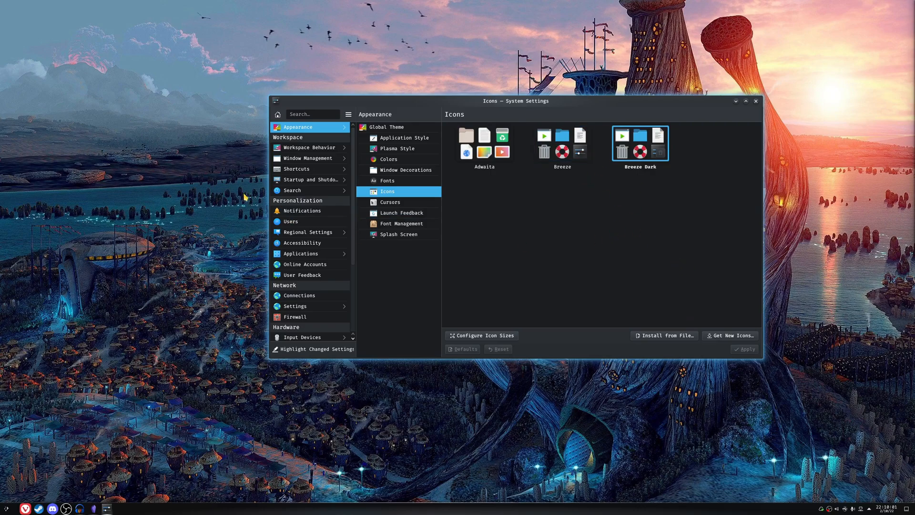
click(389, 202)
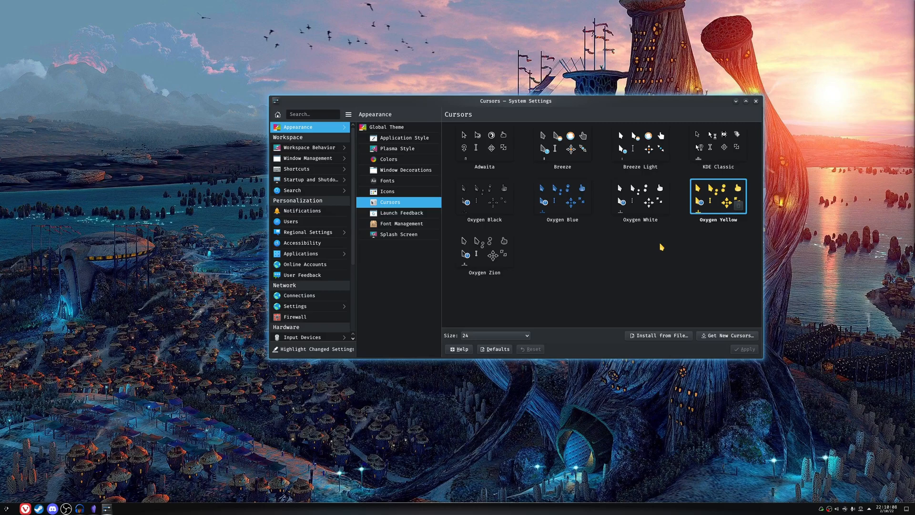
mouse_move(402, 223)
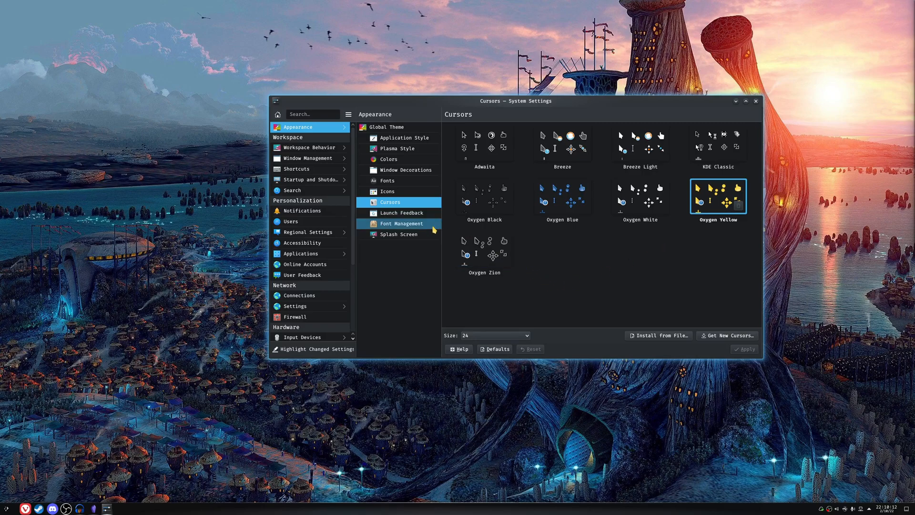
click(399, 234)
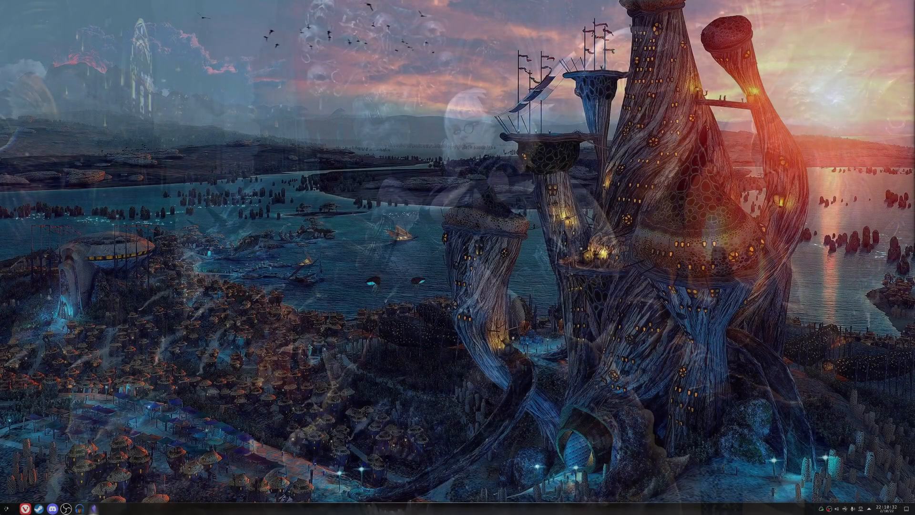
Launch Virtual Machine Manager from the All Applications list
click(23, 494)
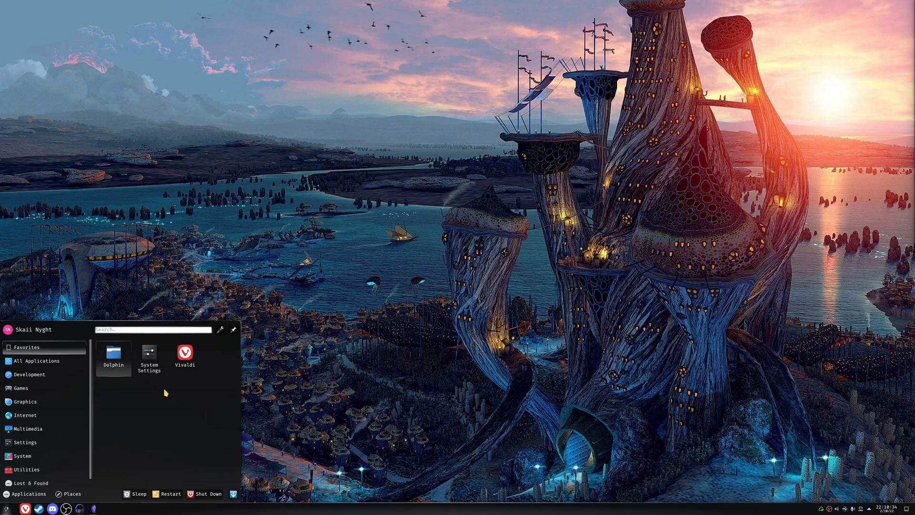
click(38, 360)
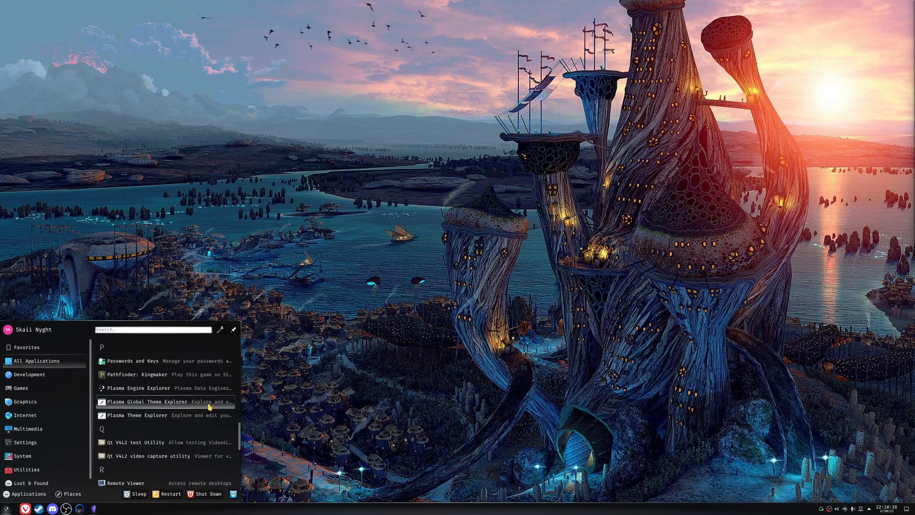
scroll(down, 3)
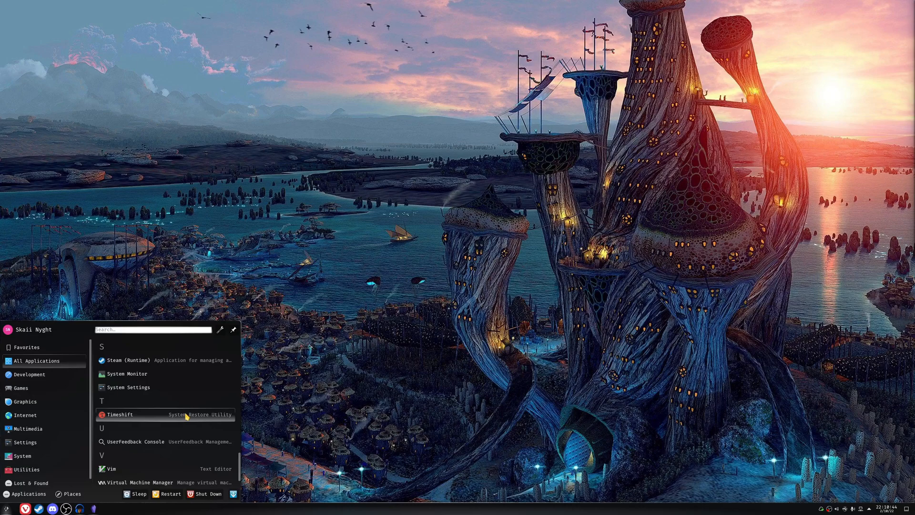
scroll(down, 3)
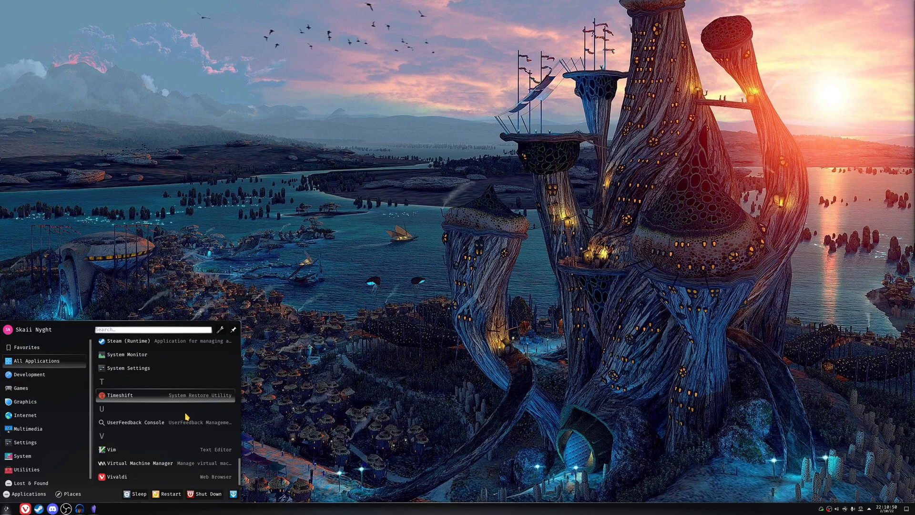
mouse_move(152, 448)
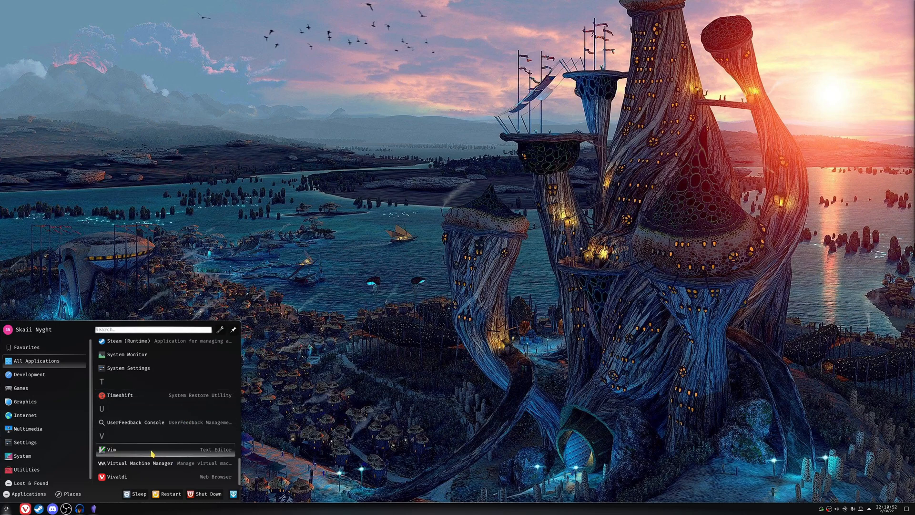
mouse_move(162, 463)
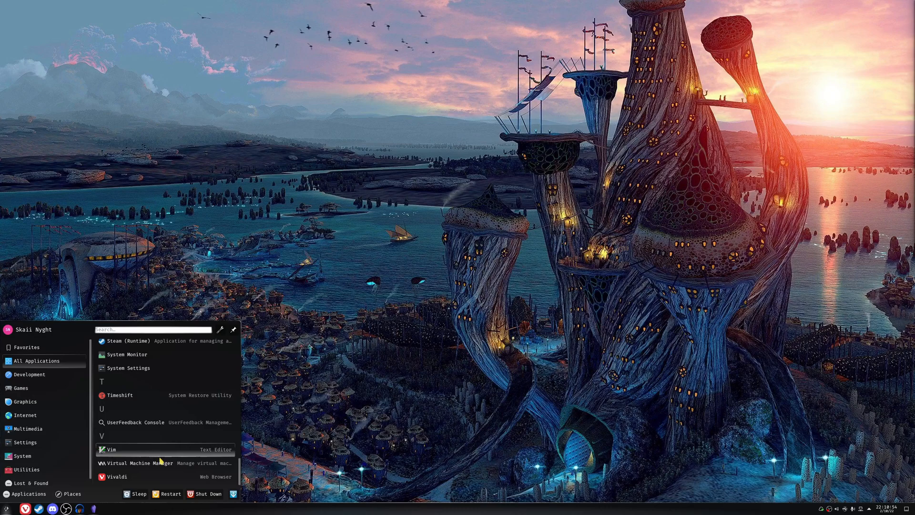
mouse_move(163, 463)
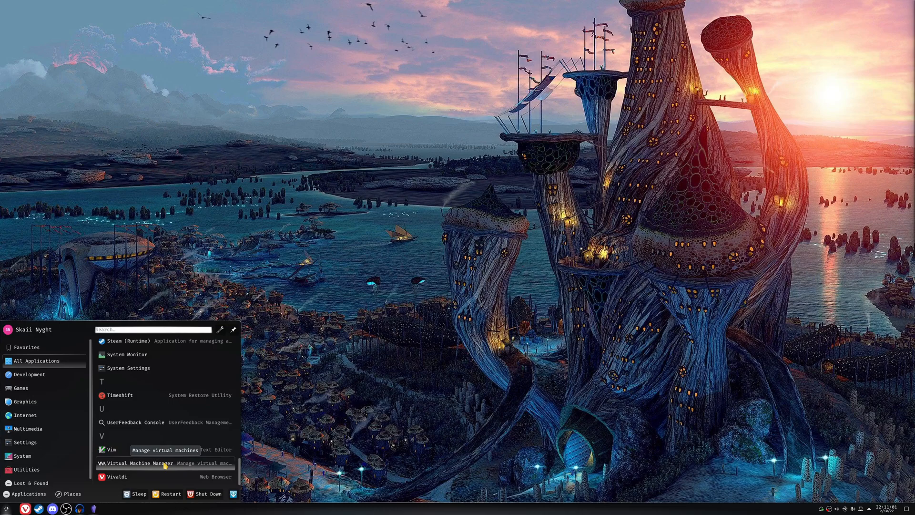
click(144, 464)
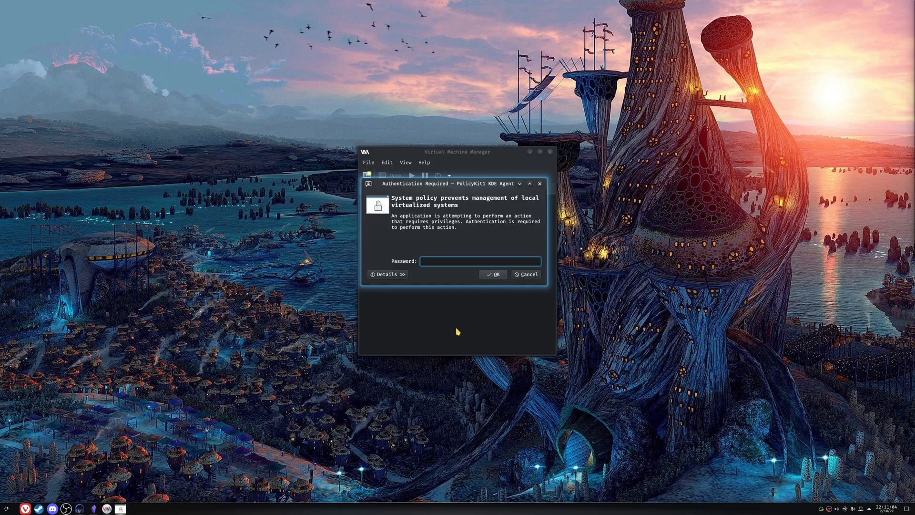
Authenticate with the password so the QEMU/KVM list shows skaii-net shut off
text(password)
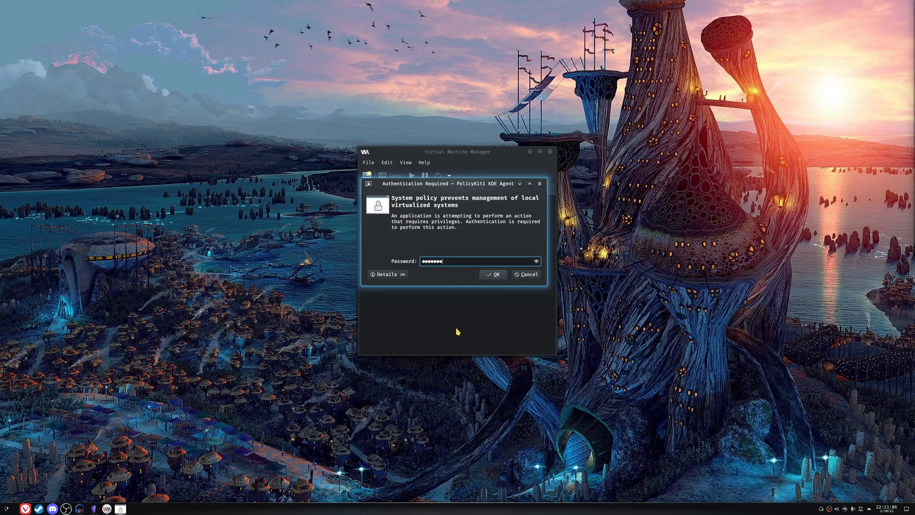
click(492, 274)
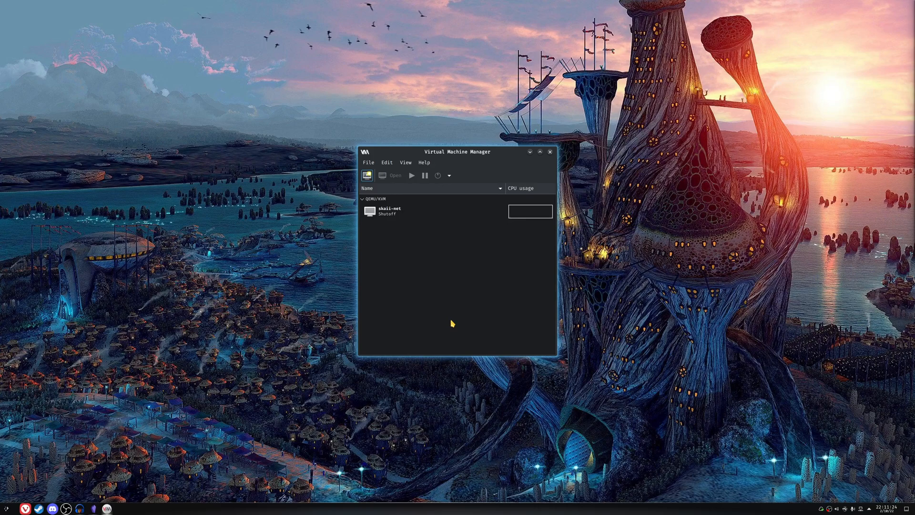
click(402, 212)
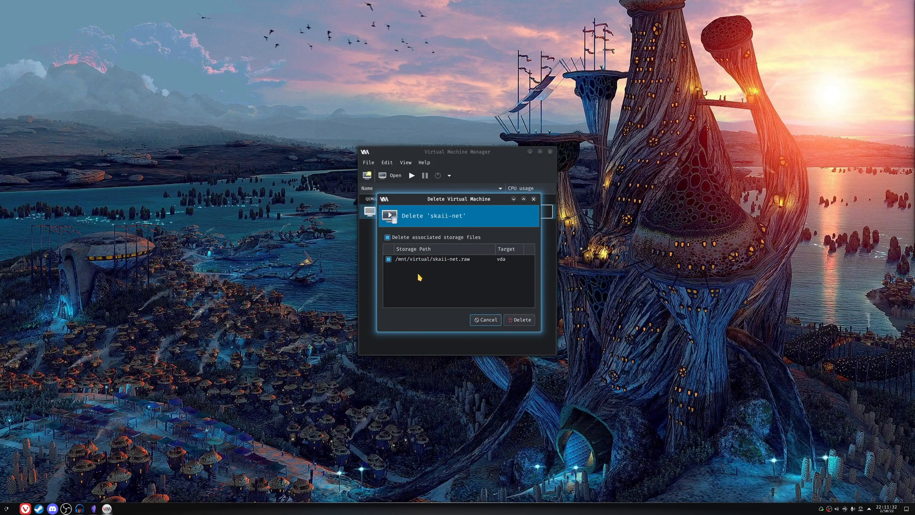
click(443, 258)
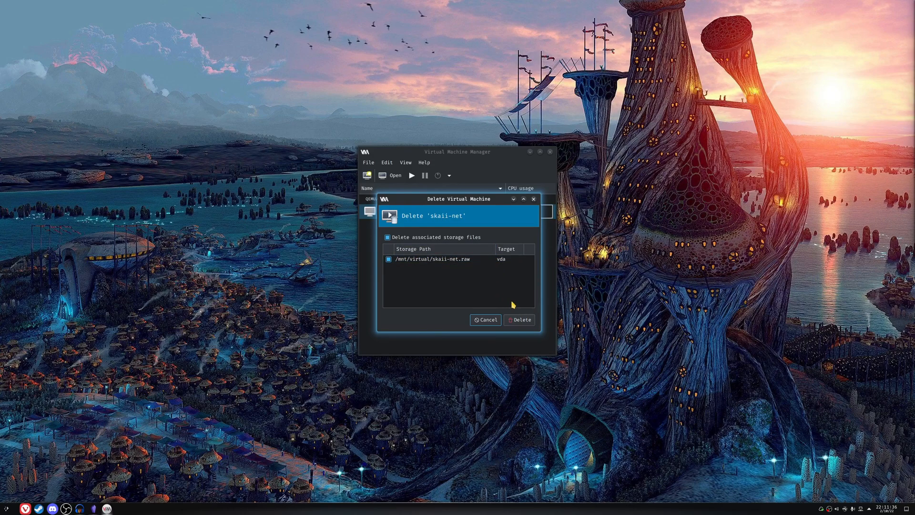
click(485, 320)
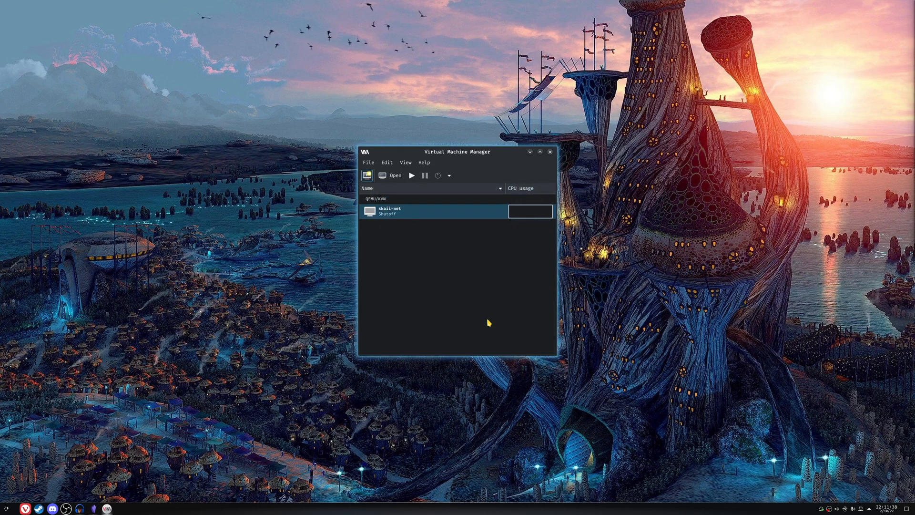
right_click(409, 210)
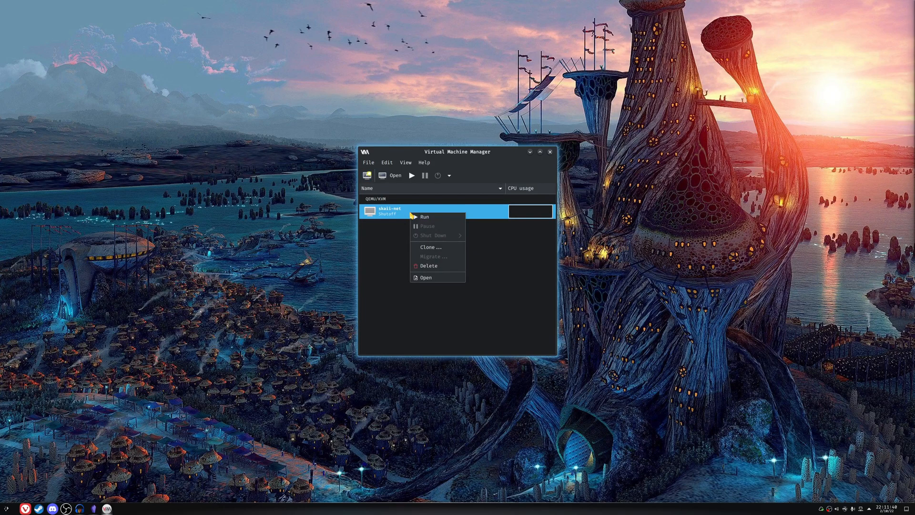
click(428, 266)
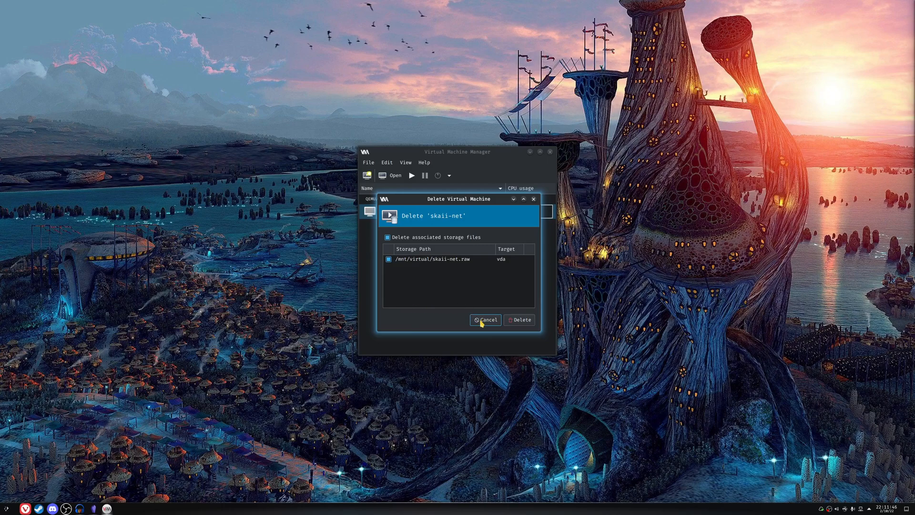
click(485, 321)
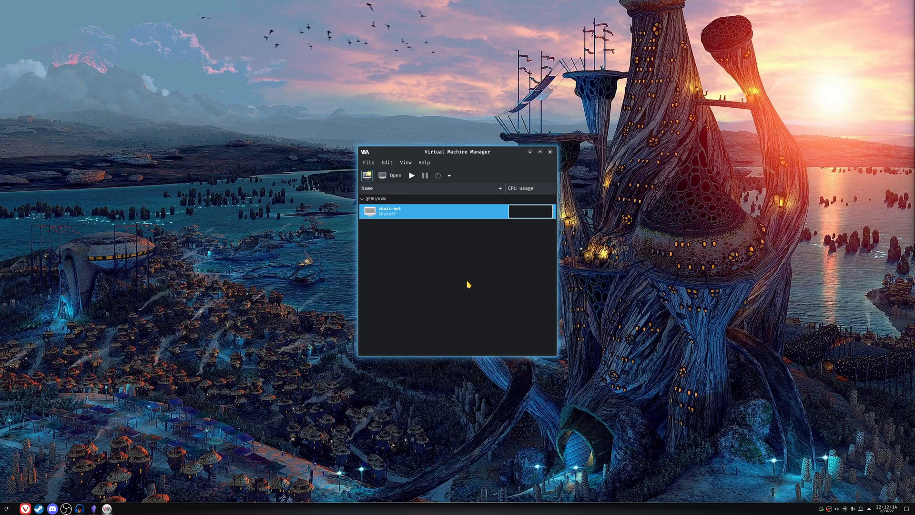
mouse_move(549, 152)
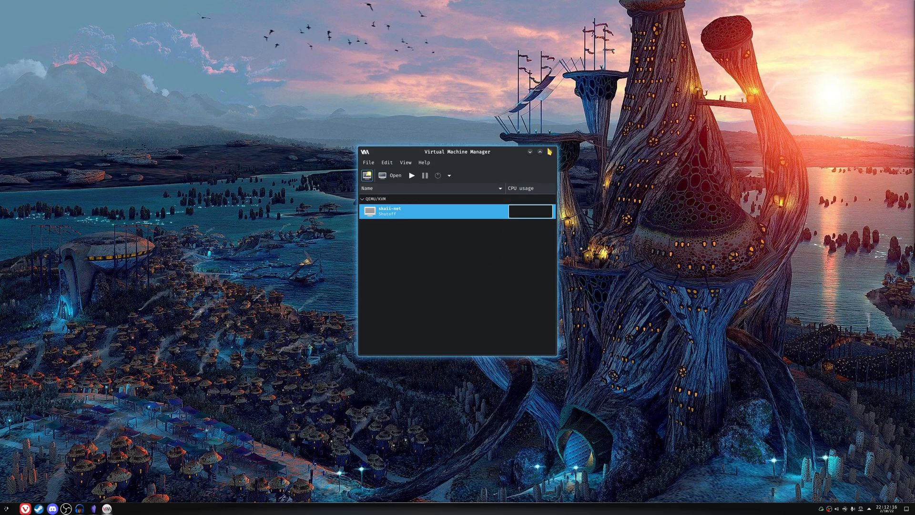
Close Virtual Machine Manager, browse All Applications, then launch an Alacritty terminal
click(26, 494)
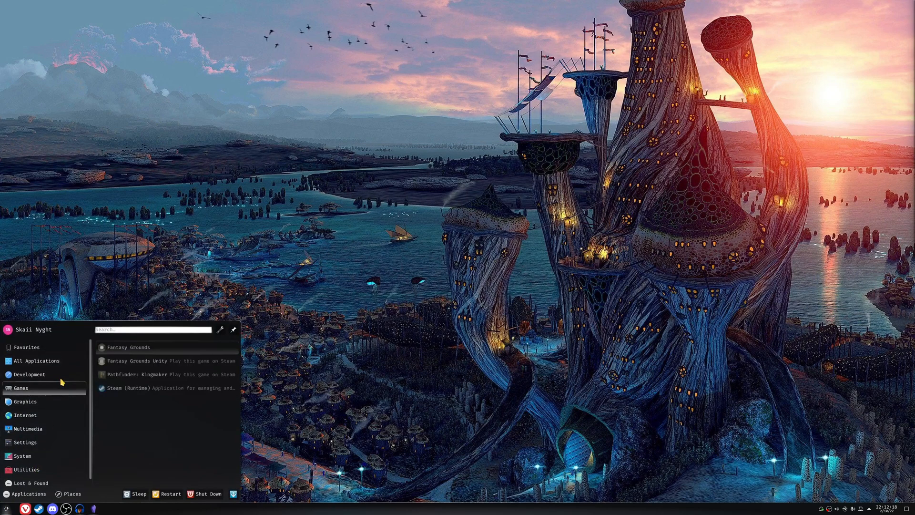
click(37, 360)
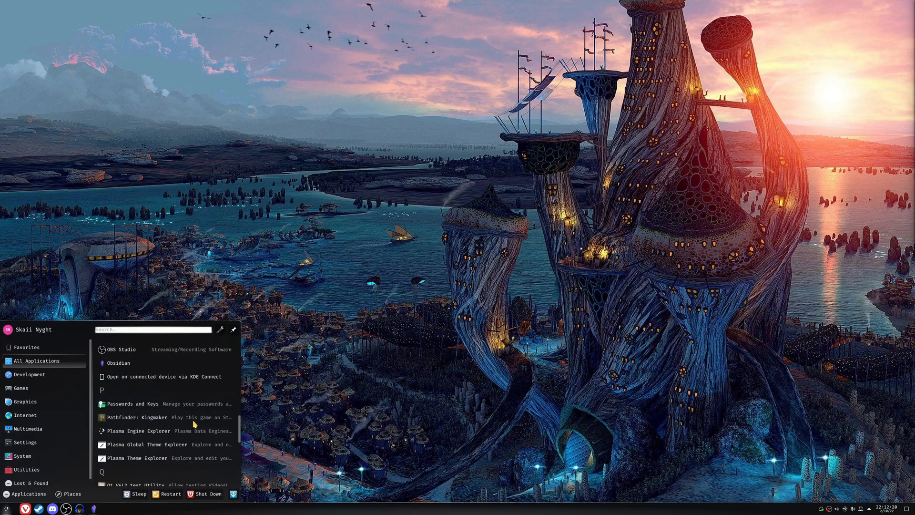
scroll(down, 3)
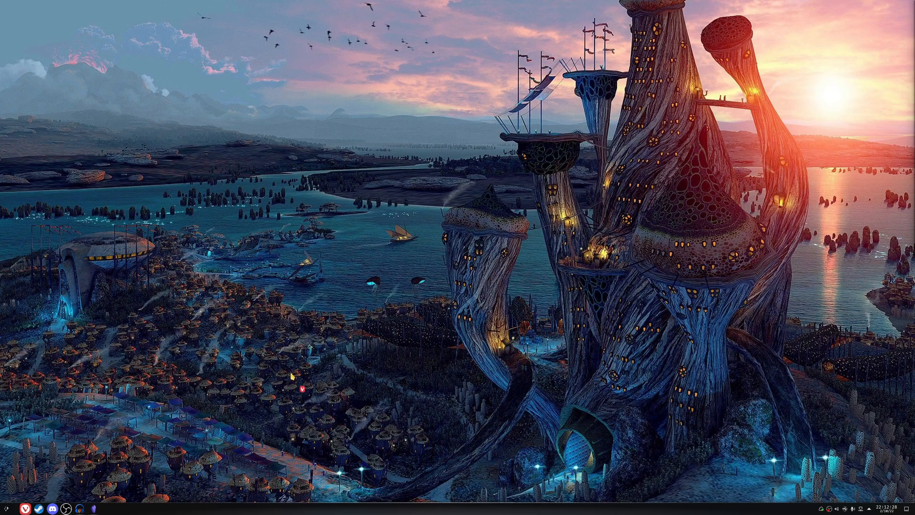
click(25, 508)
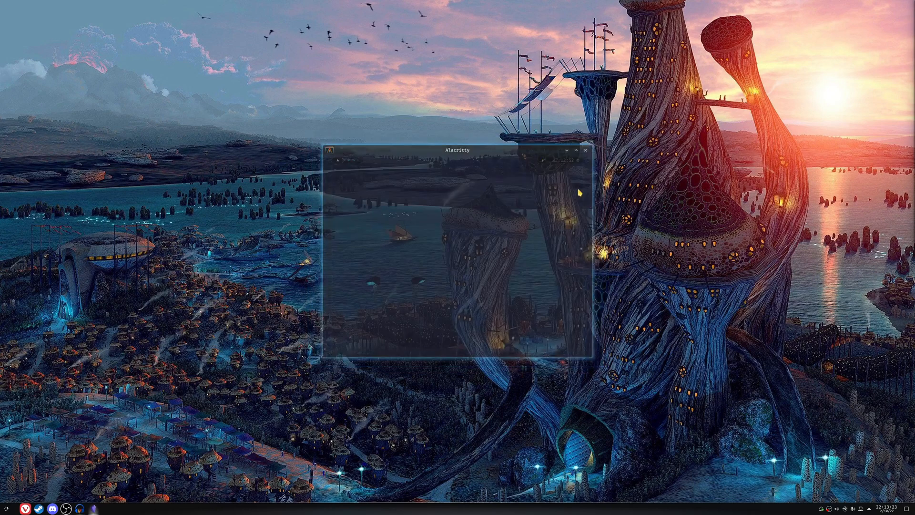
Run paru -Syu in Alacritty, which finds nothing to update, and close the terminal
click(587, 151)
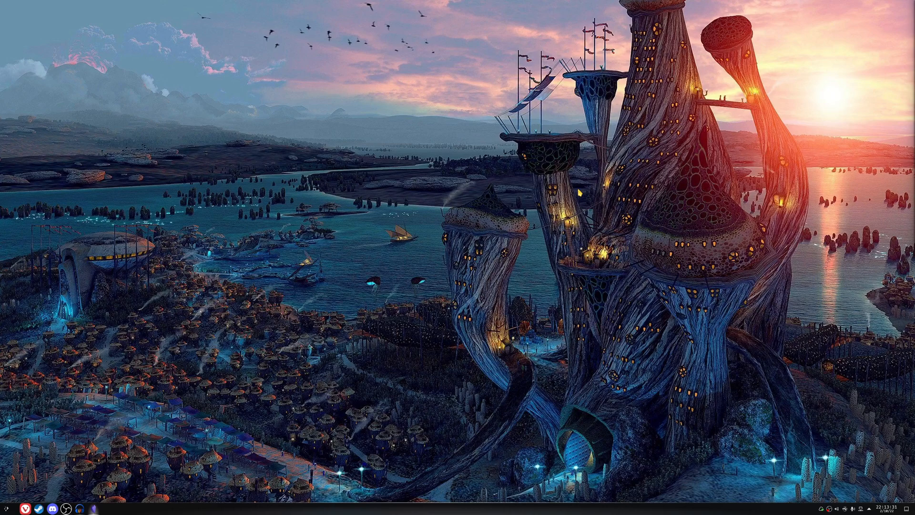
click(106, 509)
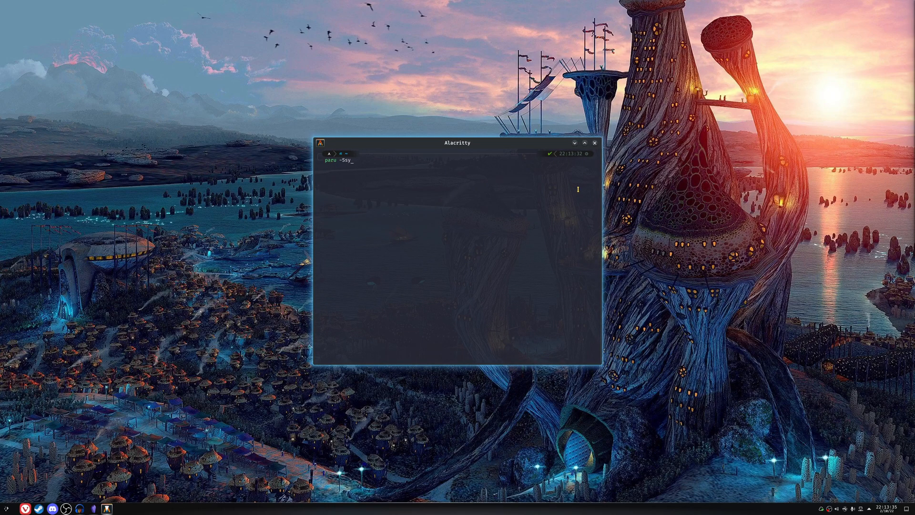
key(Return)
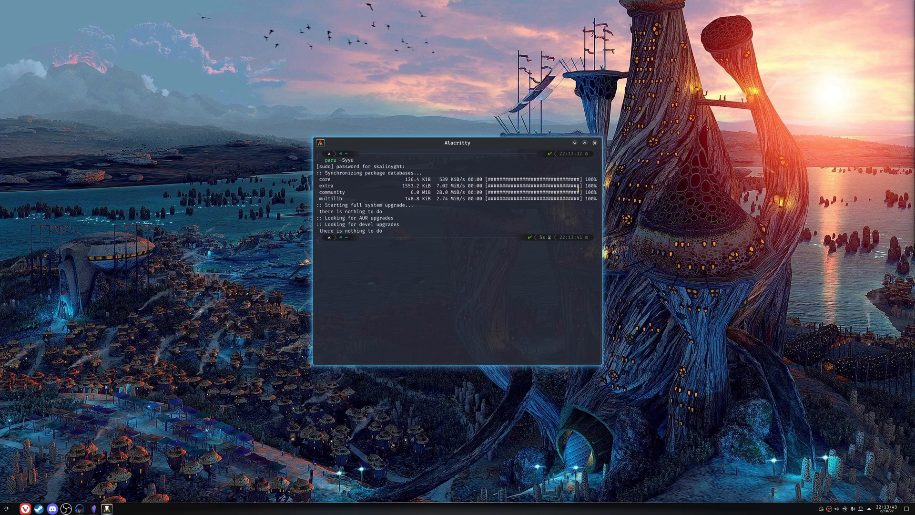
click(594, 142)
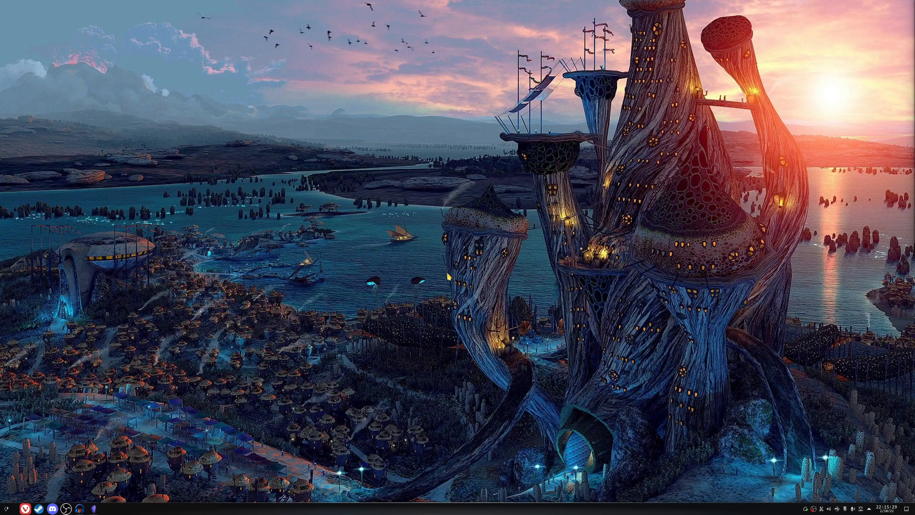
Start a fresh Alacritty window and begin typing 'neo'
click(108, 505)
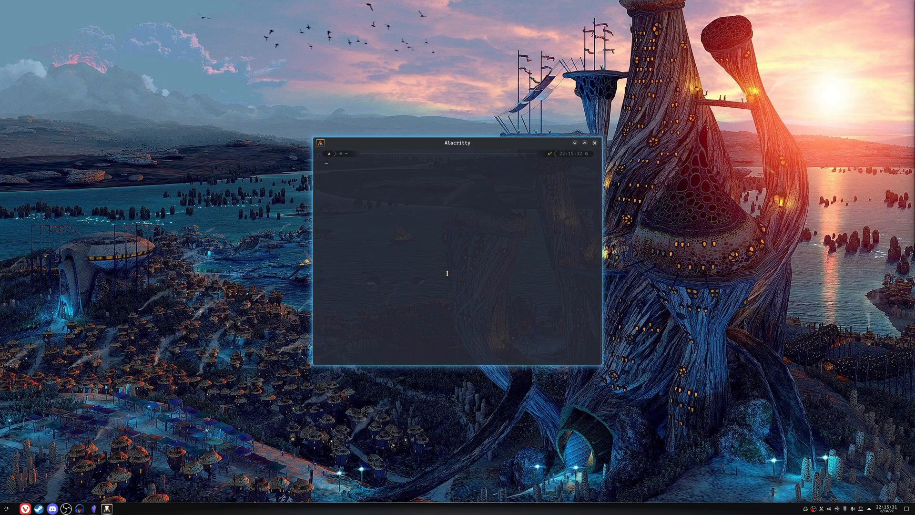
text(neo)
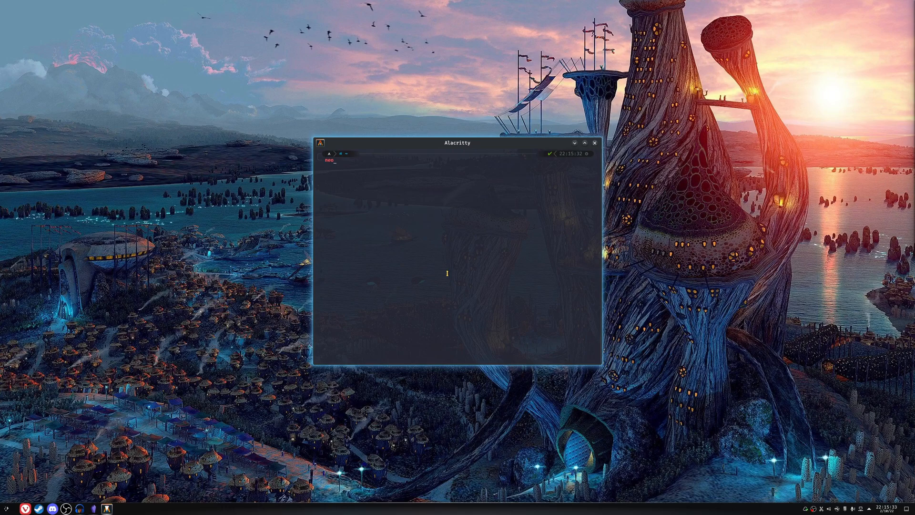